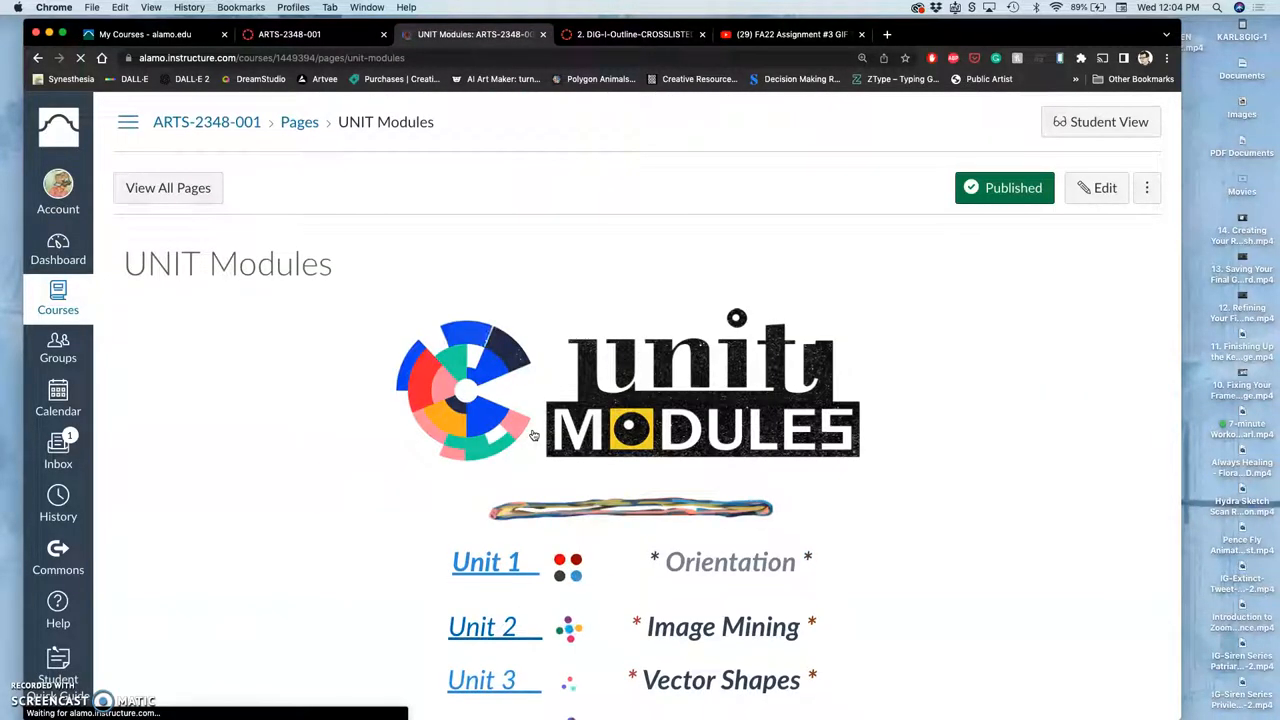
- Scroll the UNIT Modules list until the Unit 9 Vector Design link is visible
{"action": "scroll", "scroll_direction": "down", "scroll_amount": 3}
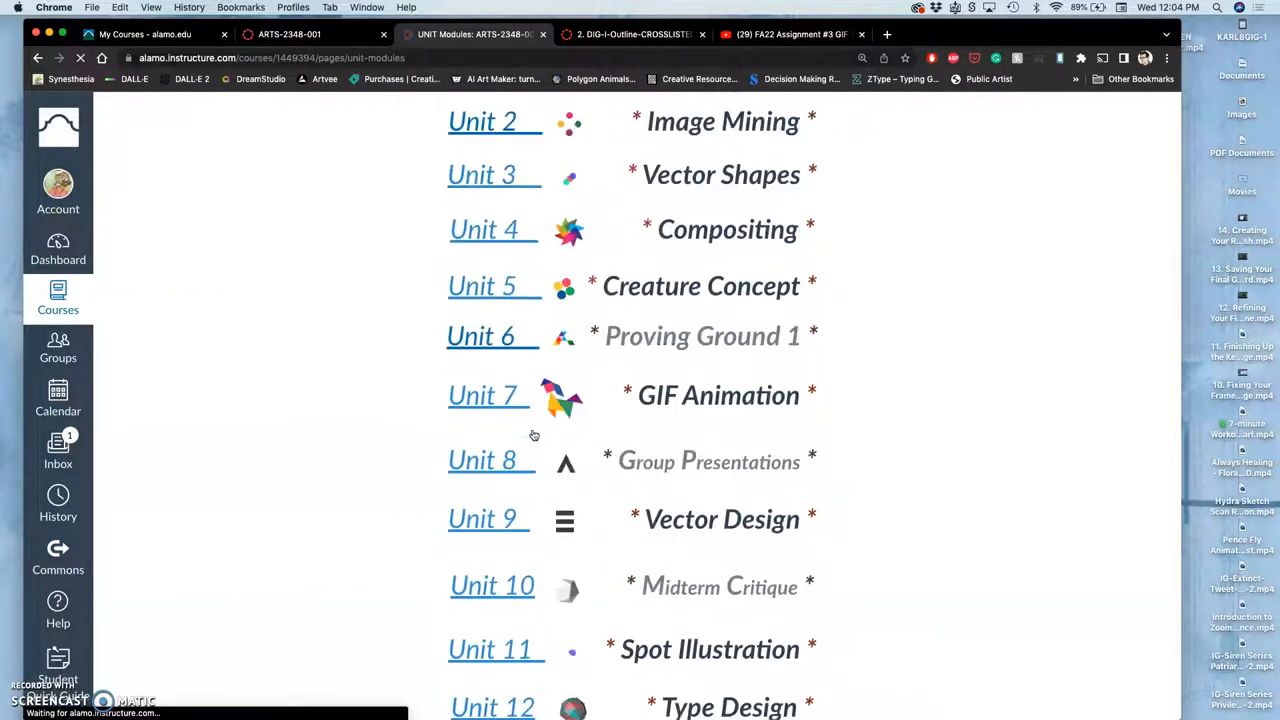
{"action": "scroll", "scroll_direction": "down", "scroll_amount": 3}
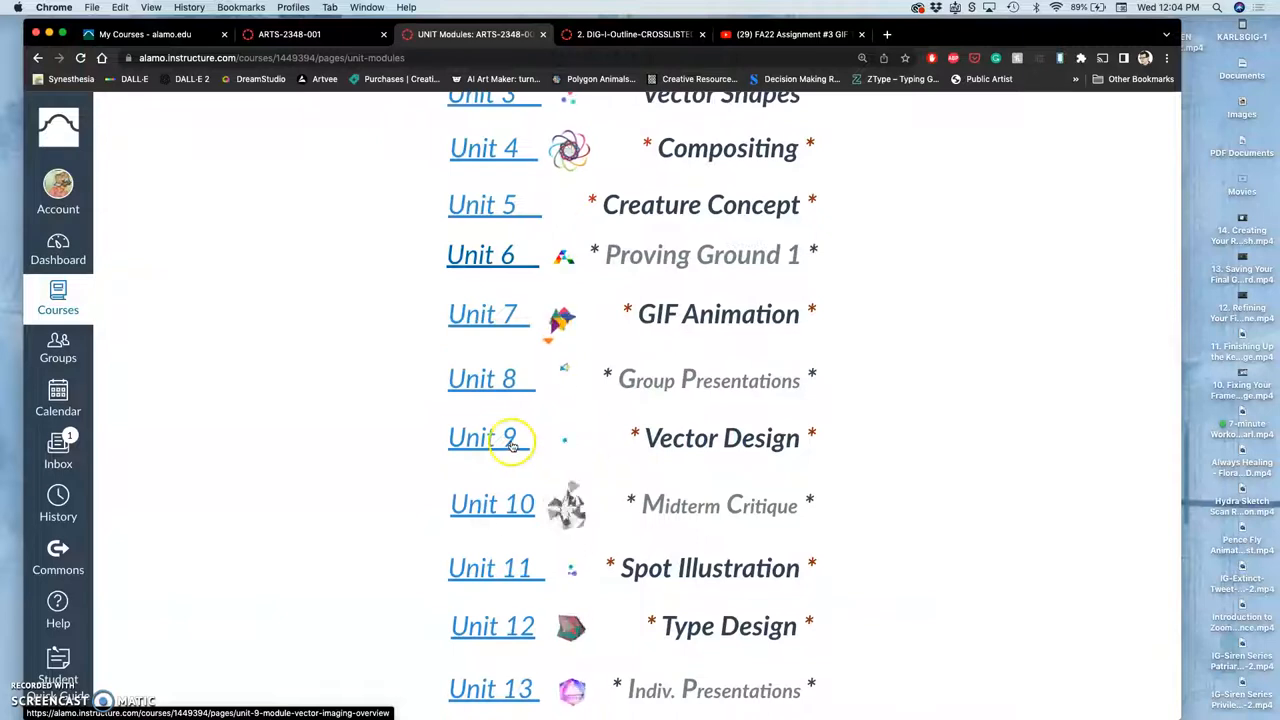
- Open the Unit 9: Vector Imaging overview and read through objectives, tasks and deliverables to the Next button
{"action": "left_click", "coordinate": [478, 438]}
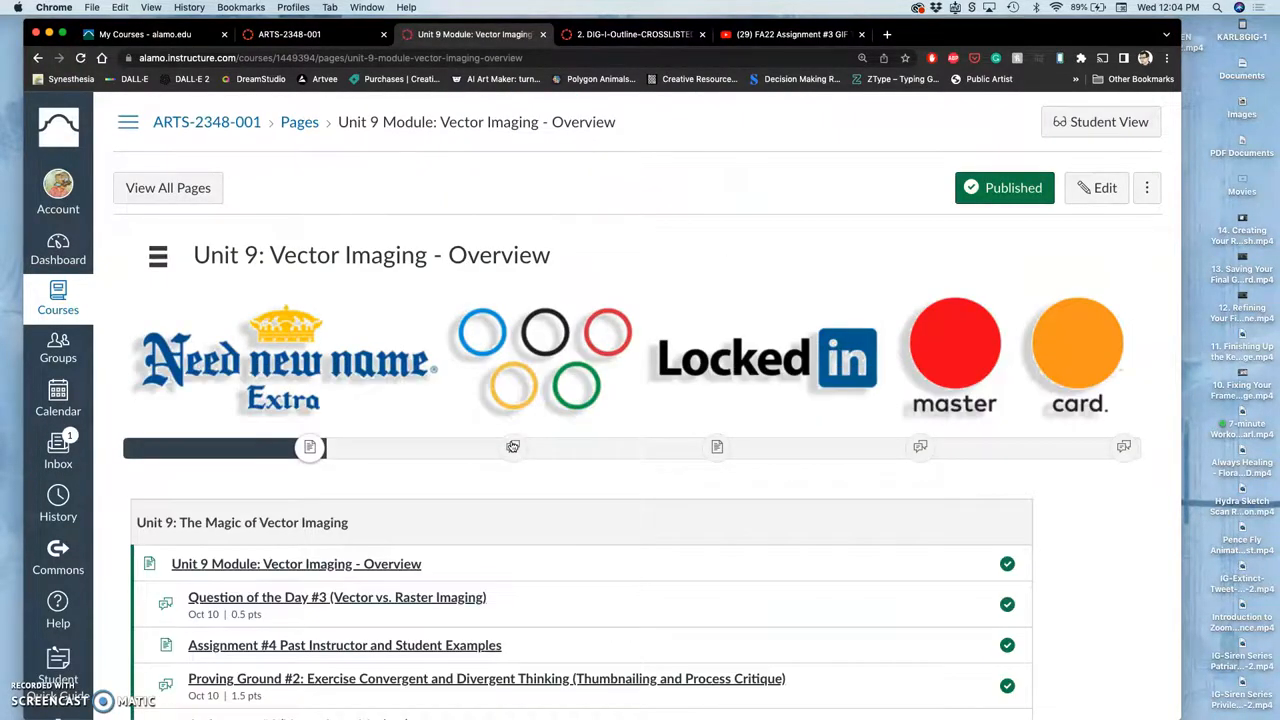
{"action": "scroll", "scroll_direction": "down", "scroll_amount": 3}
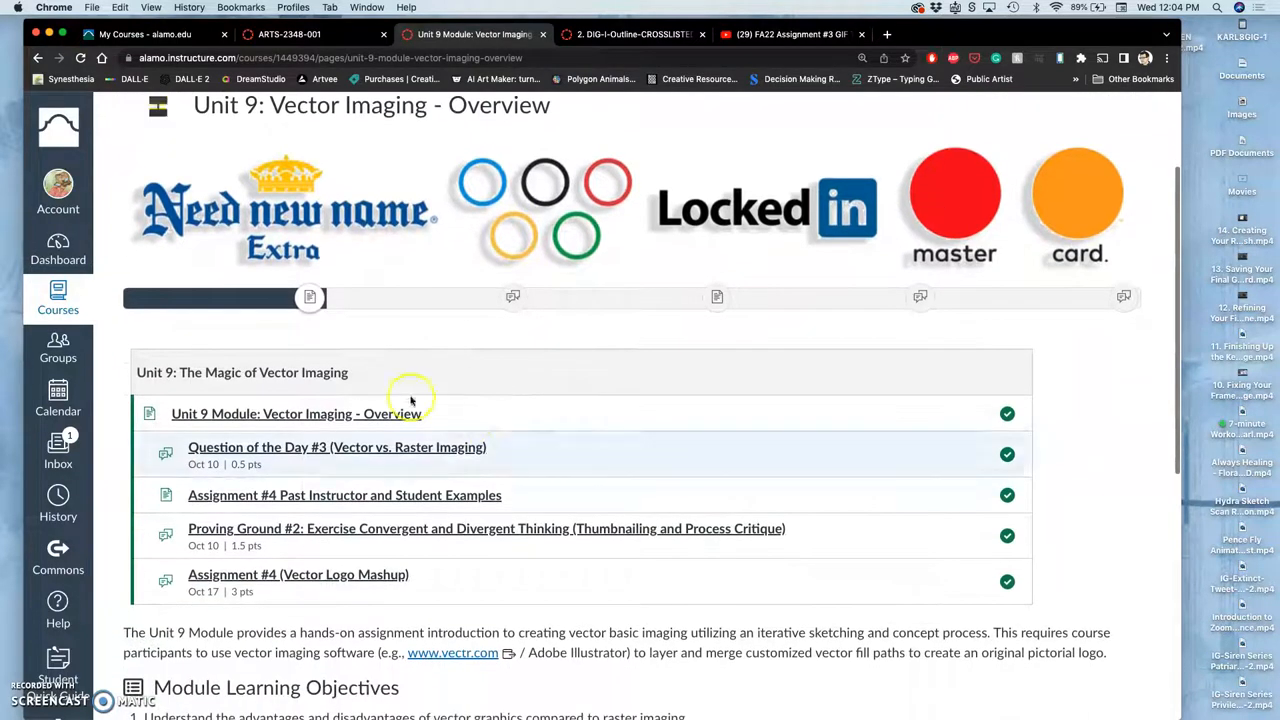
{"action": "mouse_move", "coordinate": [412, 212]}
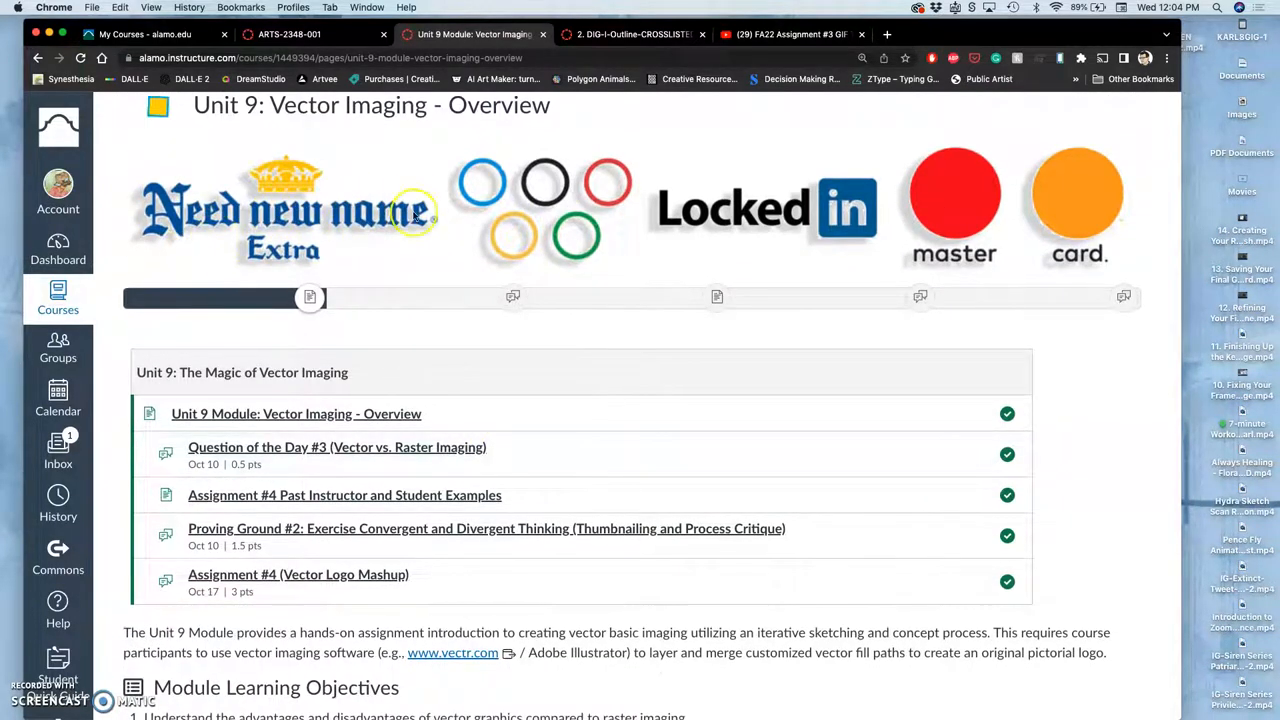
{"action": "mouse_move", "coordinate": [988, 218]}
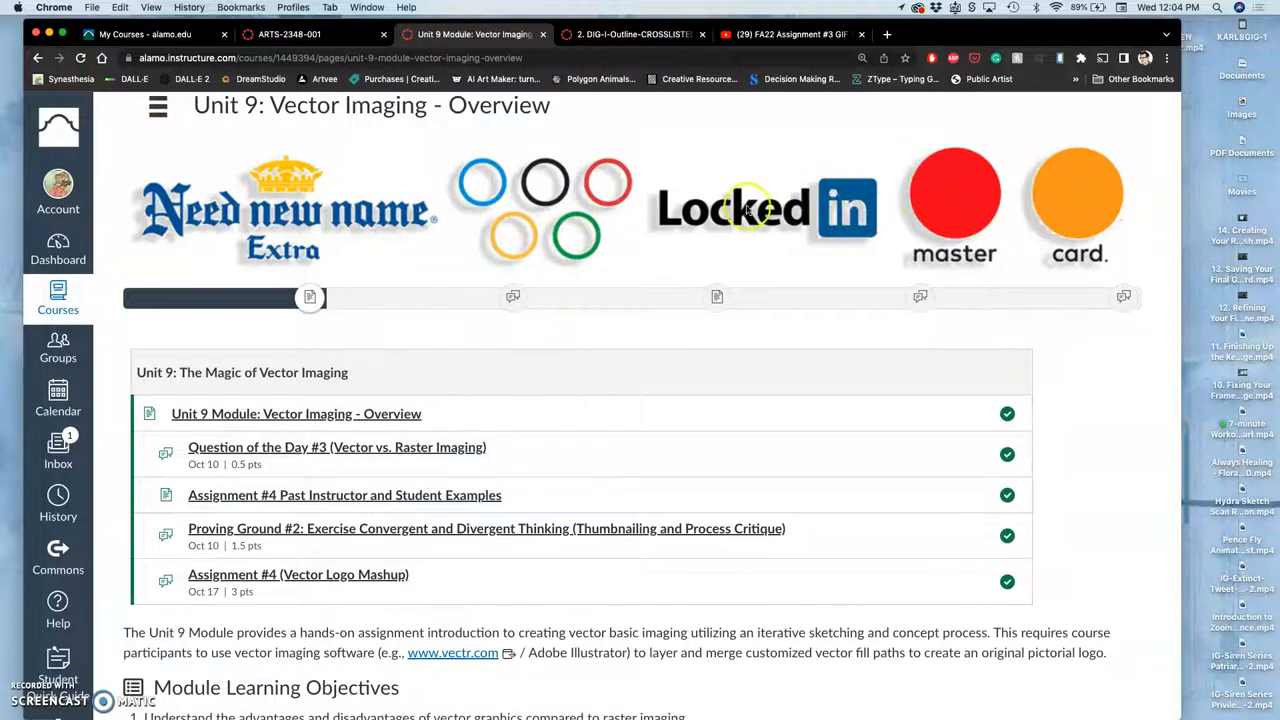
{"action": "mouse_move", "coordinate": [496, 244]}
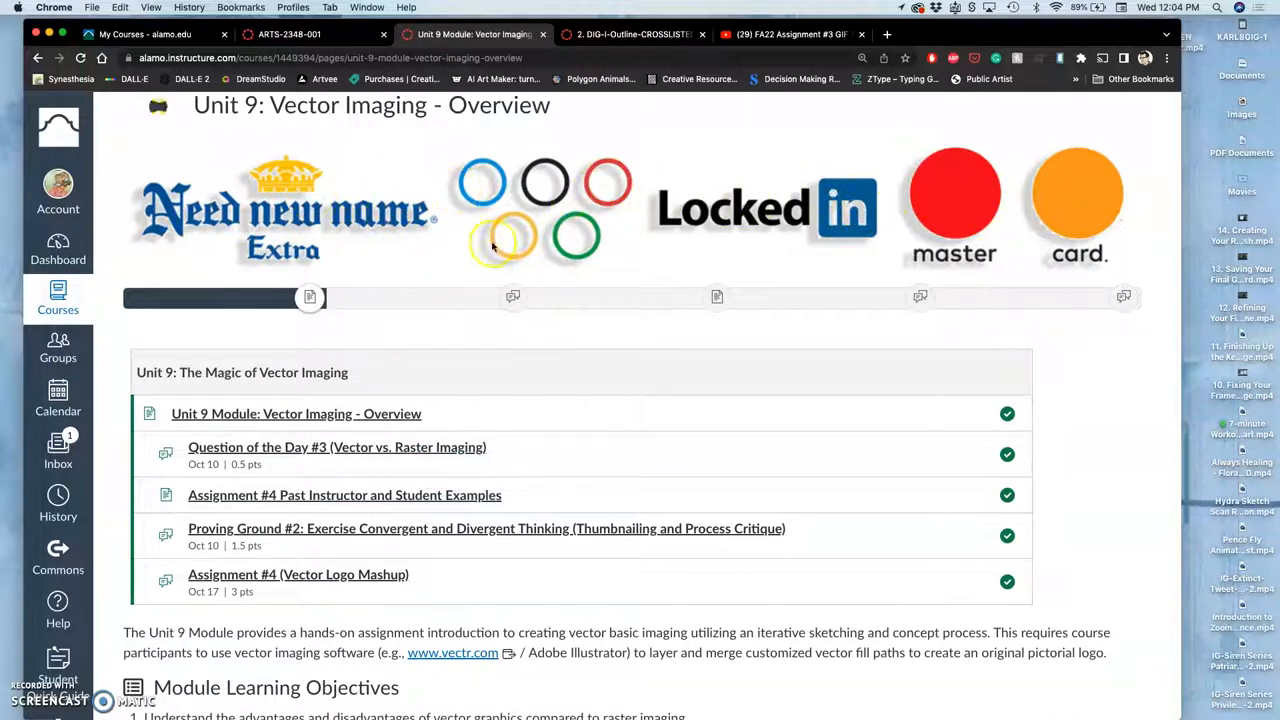
{"action": "mouse_move", "coordinate": [504, 204]}
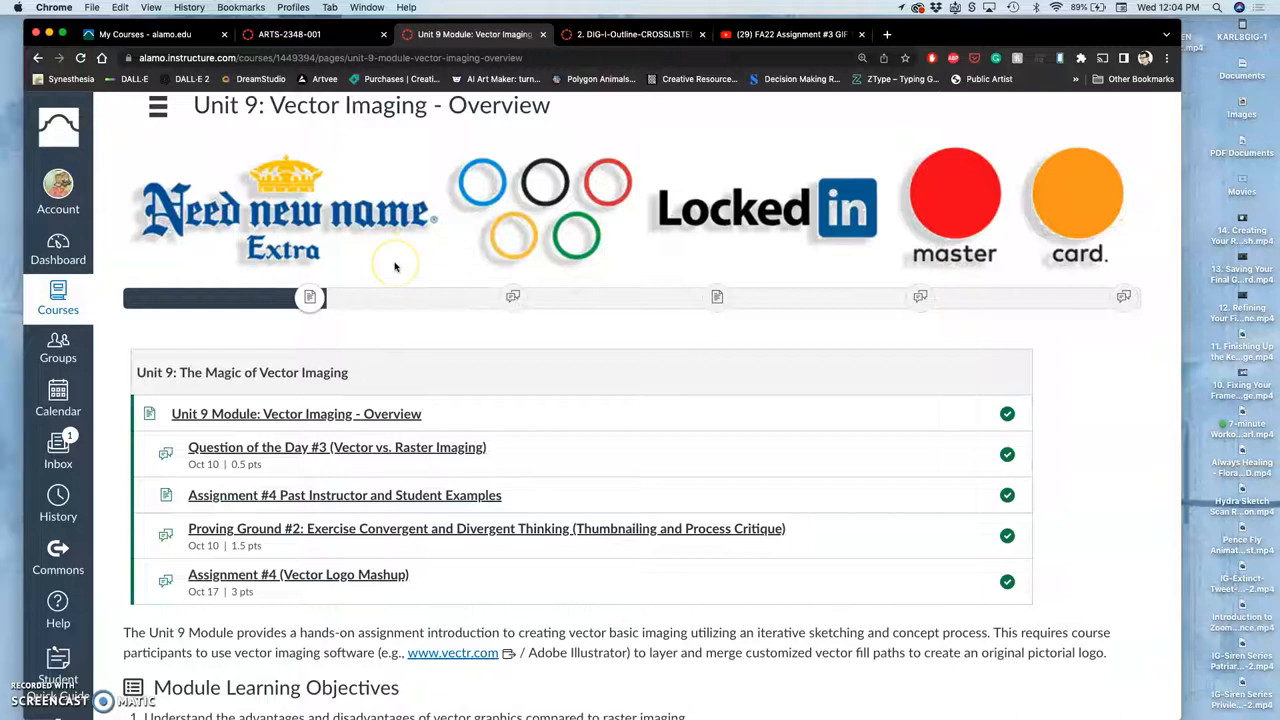
{"action": "scroll", "scroll_direction": "down", "scroll_amount": 3}
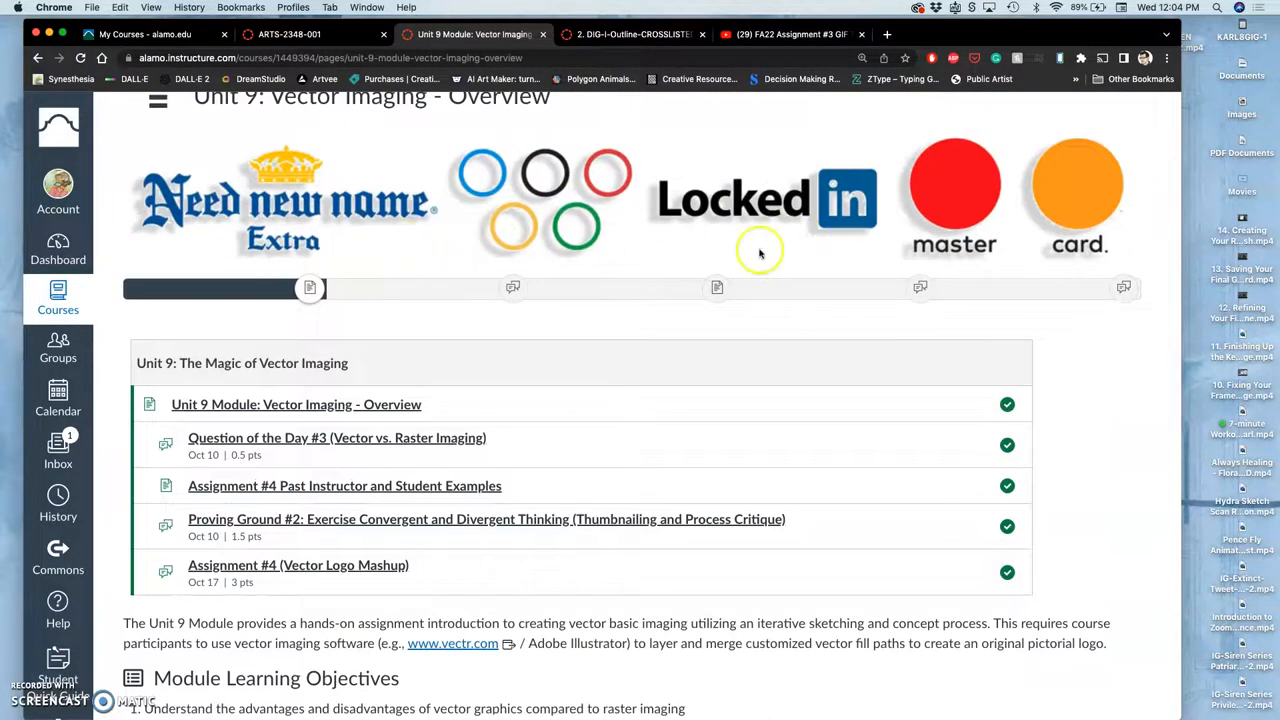
{"action": "mouse_move", "coordinate": [556, 268]}
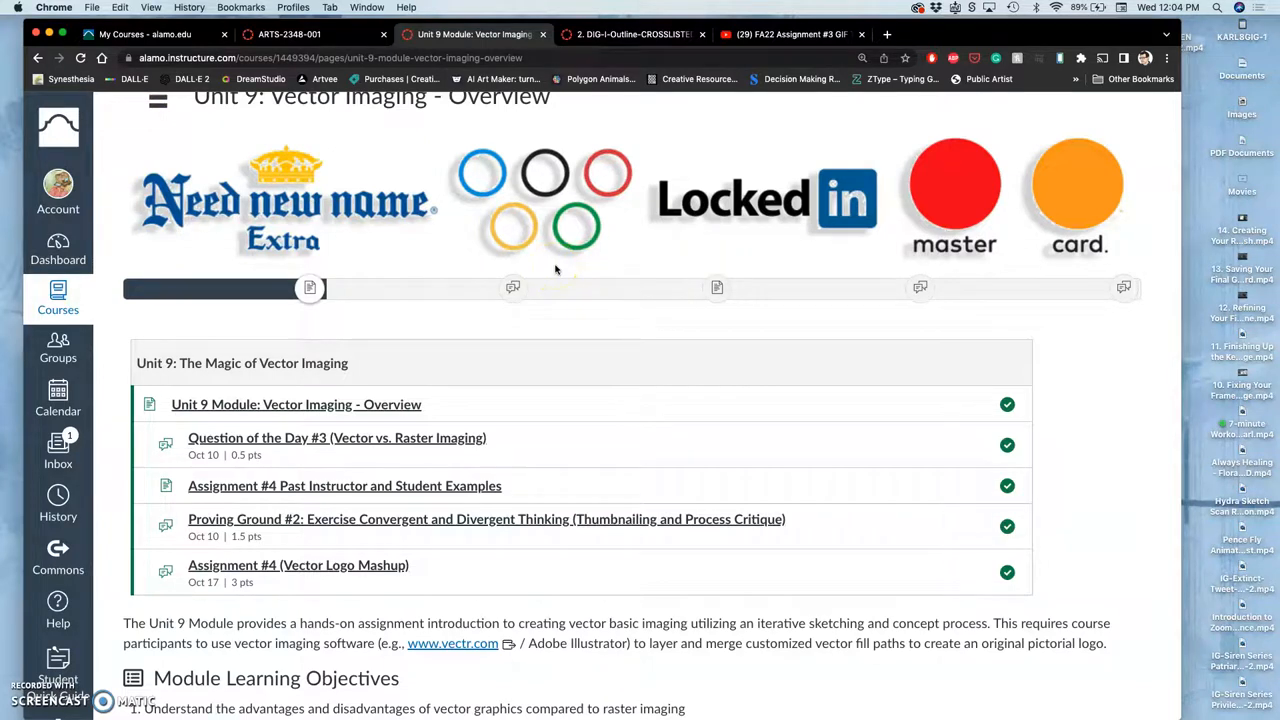
{"action": "scroll", "scroll_direction": "down", "scroll_amount": 3}
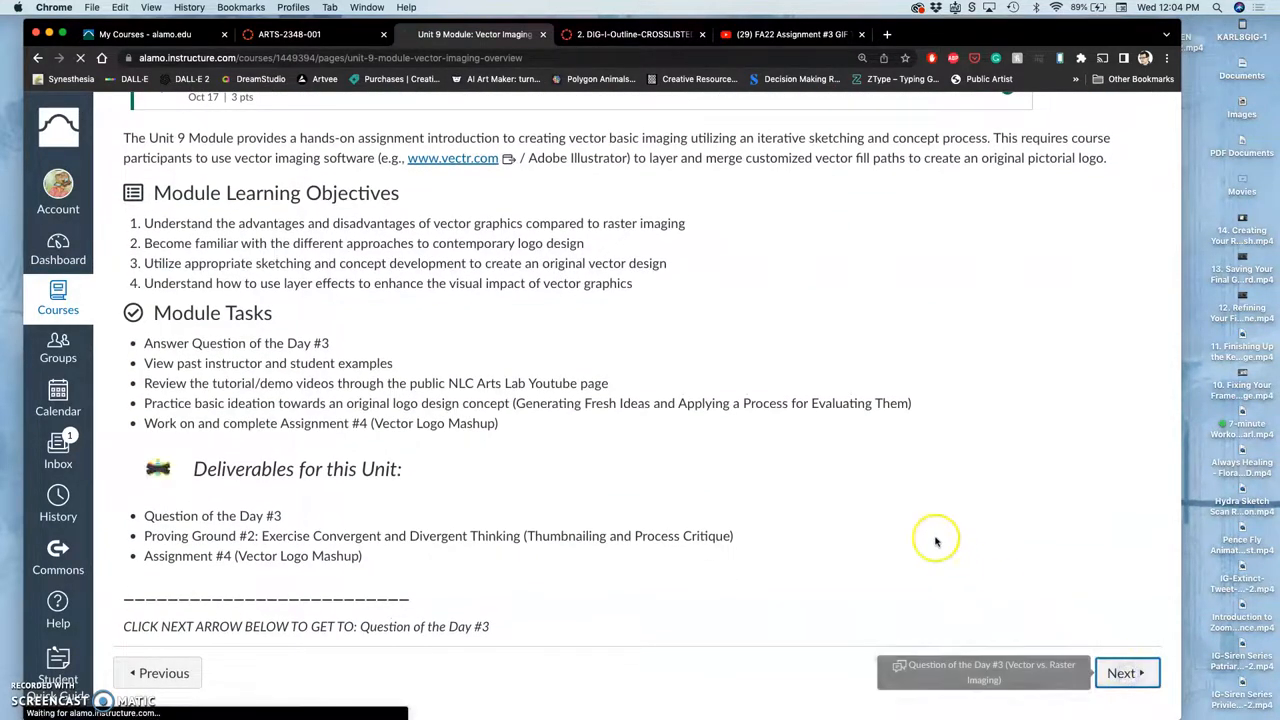
- Advance to Question of the Day #3 (Vector vs. Raster) and read down to the engagement-credit directions
{"action": "left_click", "coordinate": [1124, 672]}
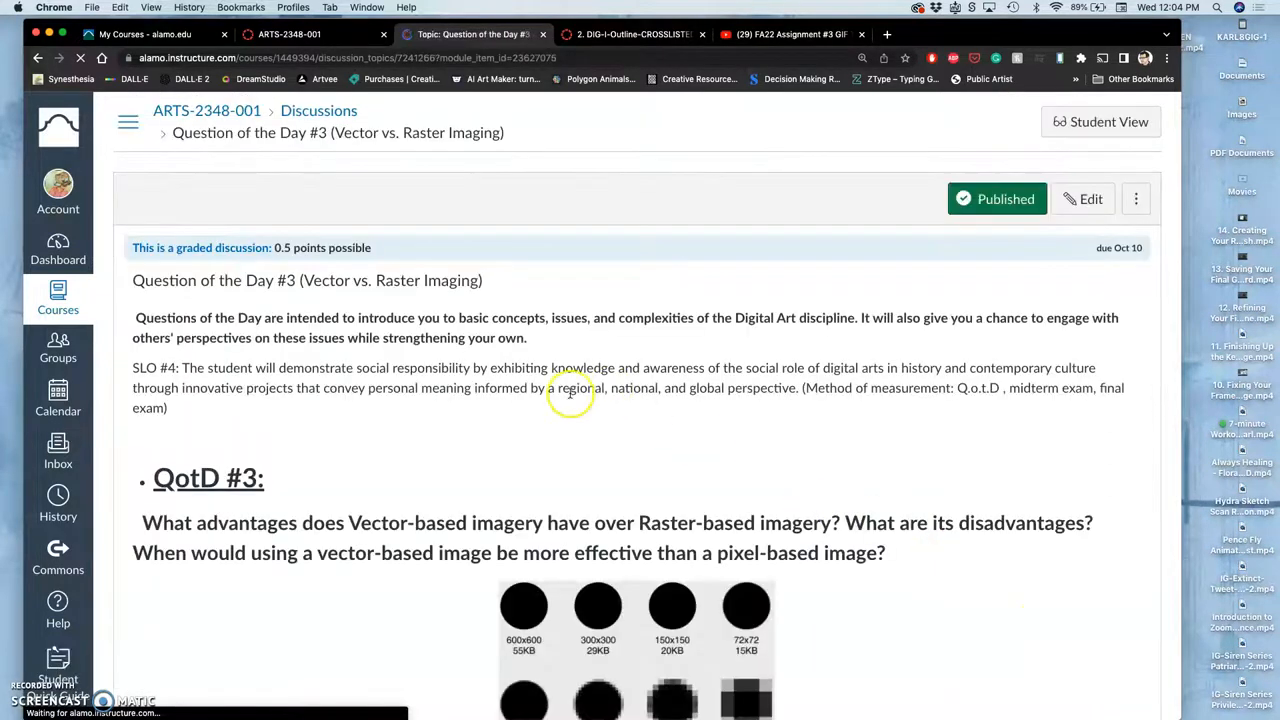
{"action": "scroll", "scroll_direction": "down", "scroll_amount": 3}
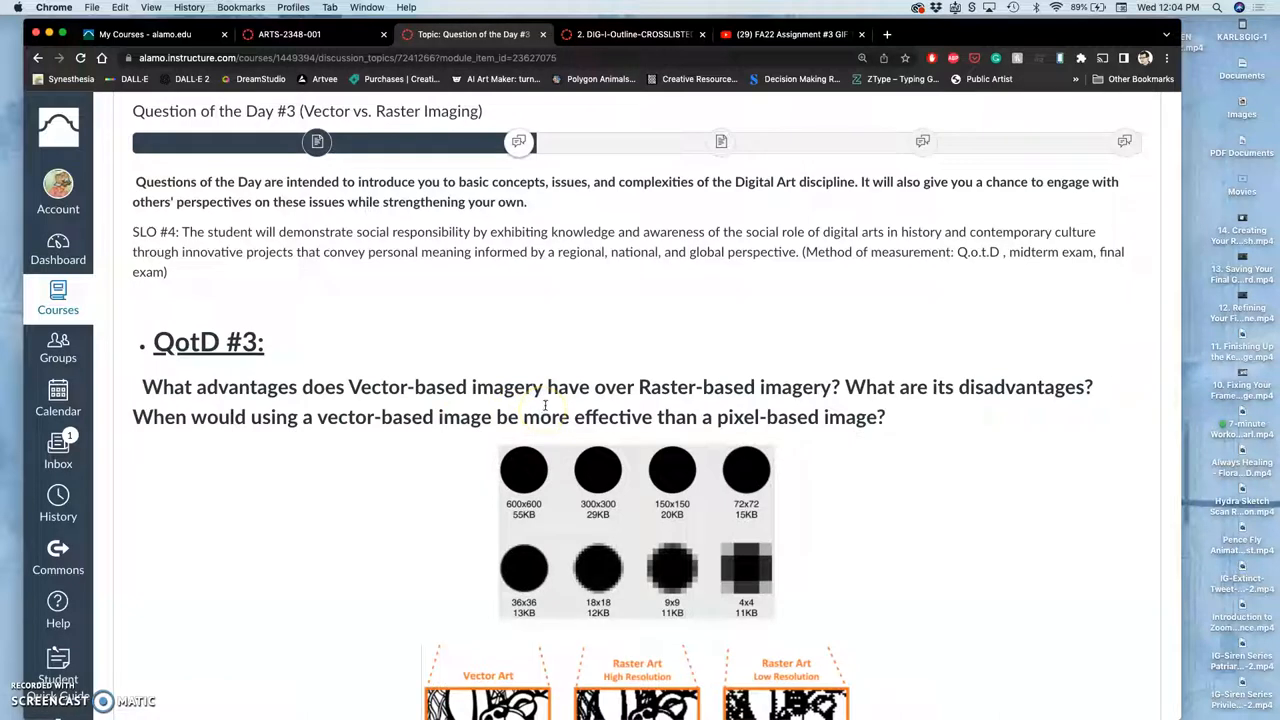
{"action": "mouse_move", "coordinate": [736, 416]}
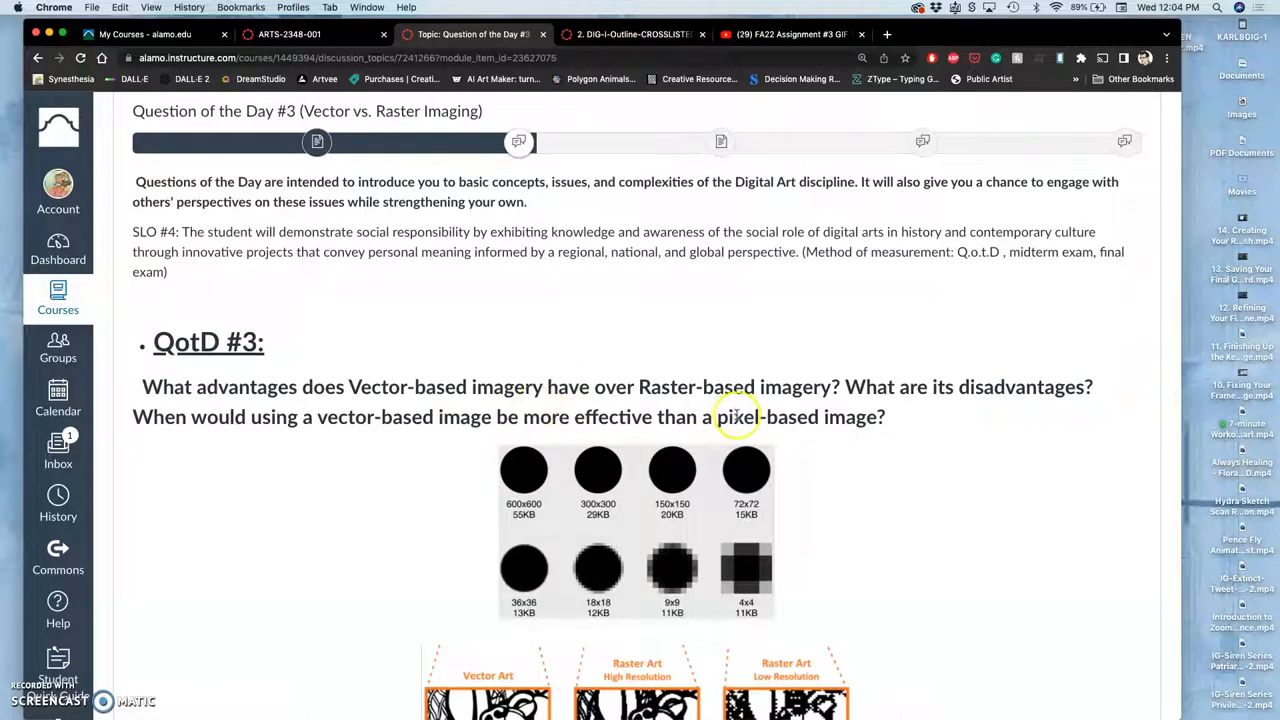
{"action": "mouse_move", "coordinate": [708, 402]}
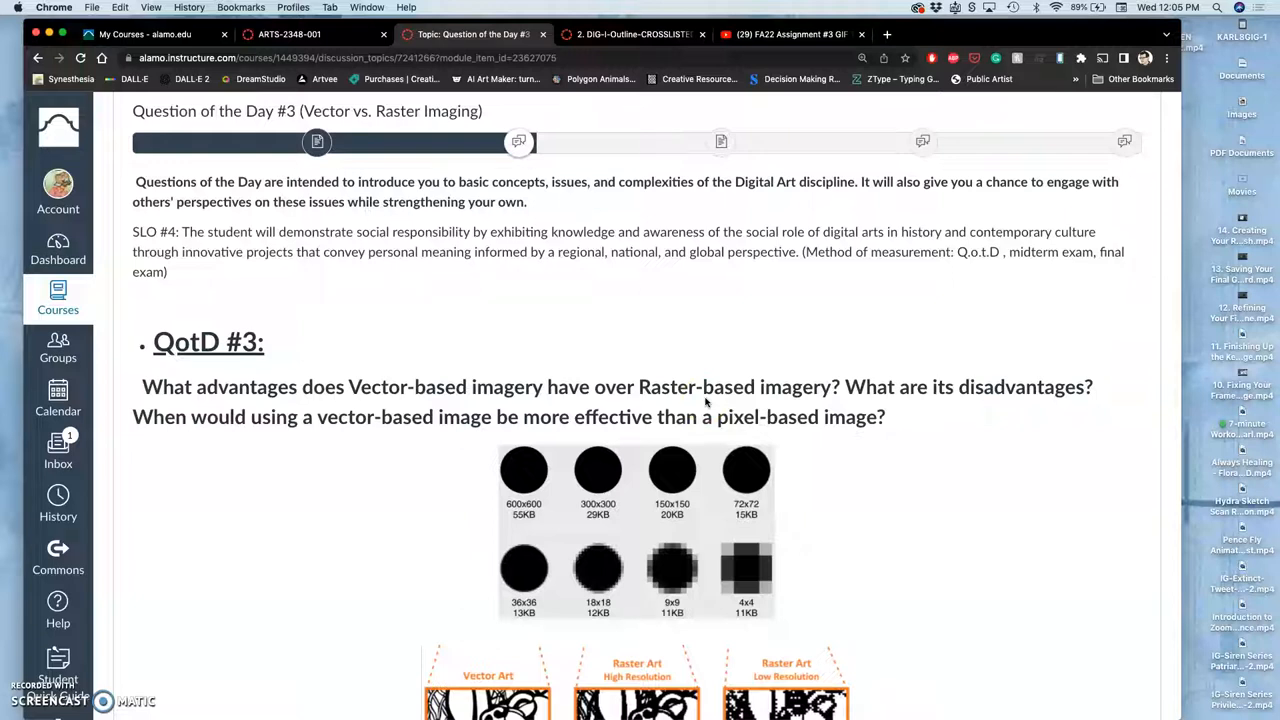
{"action": "scroll", "scroll_direction": "down", "scroll_amount": 3}
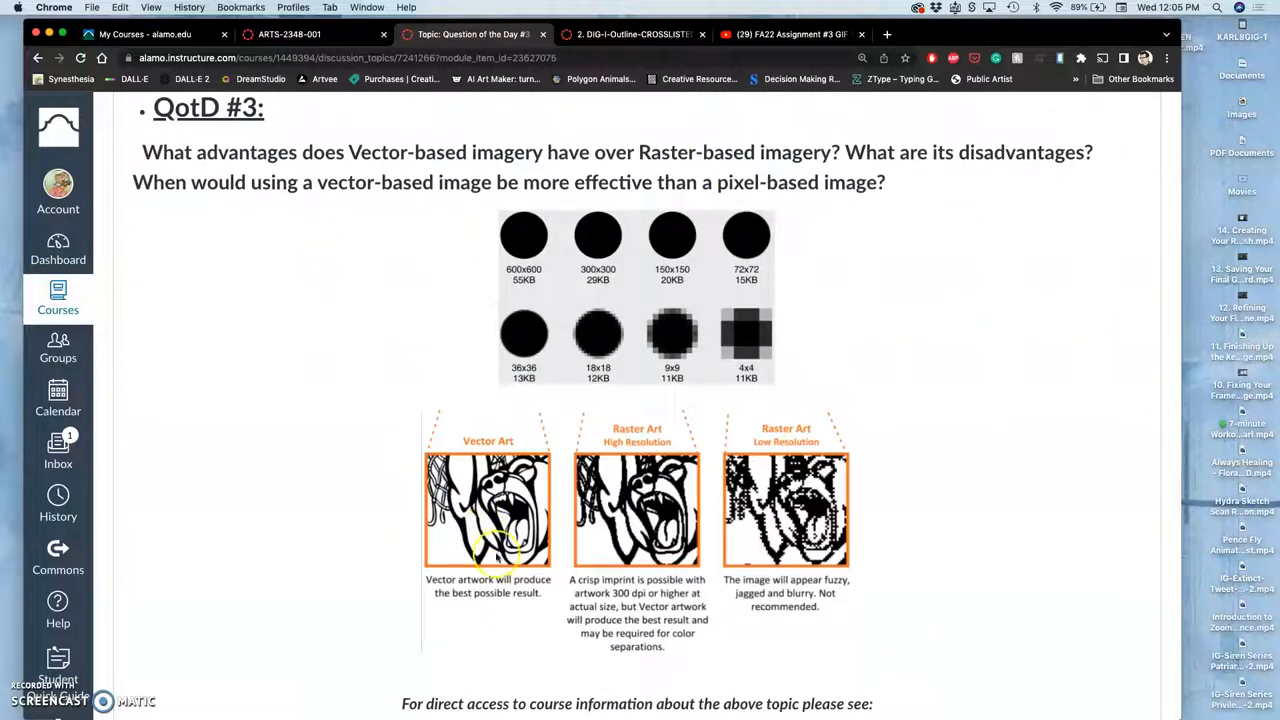
{"action": "scroll", "scroll_direction": "down", "scroll_amount": 3}
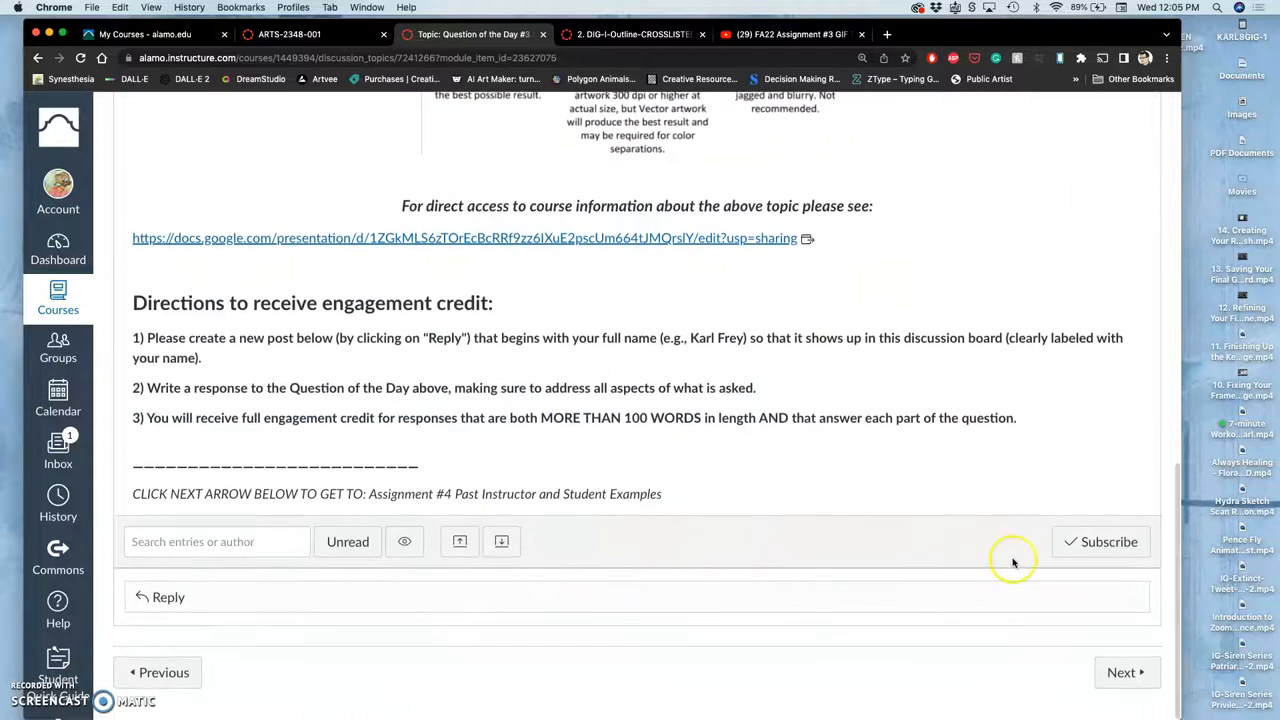
{"action": "left_click", "coordinate": [1120, 672]}
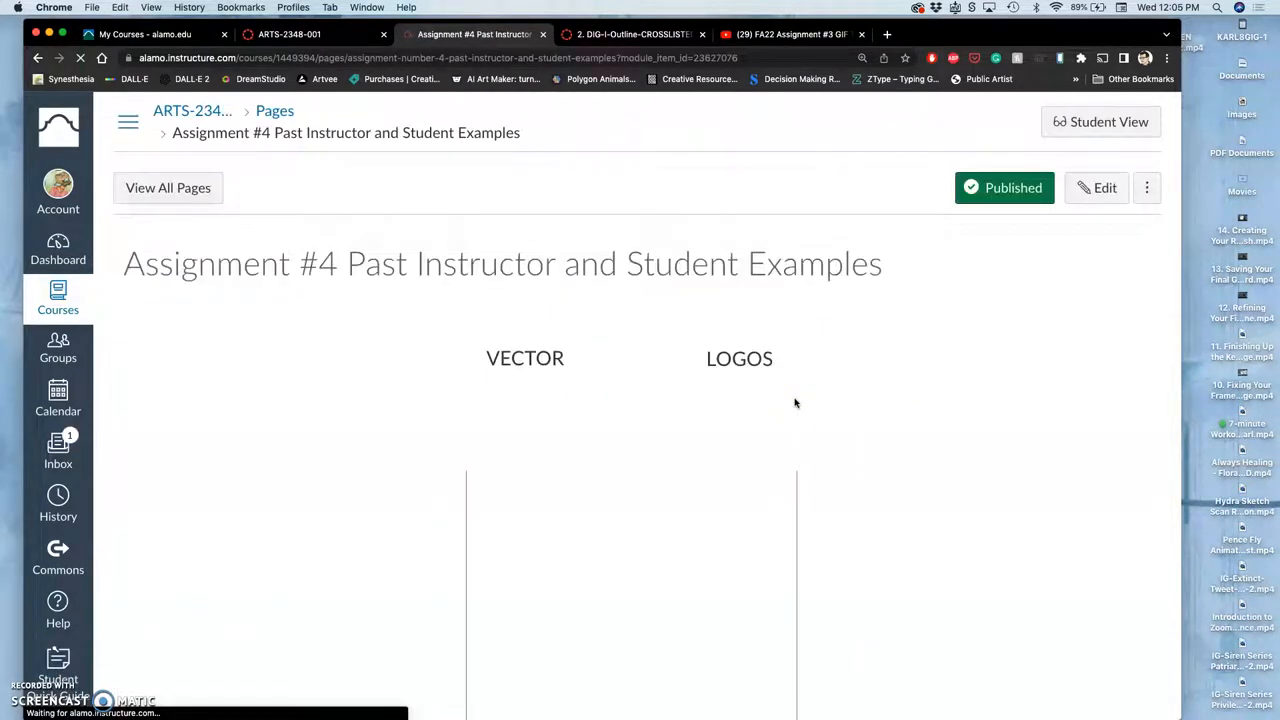
{"action": "scroll", "scroll_direction": "down", "scroll_amount": 3}
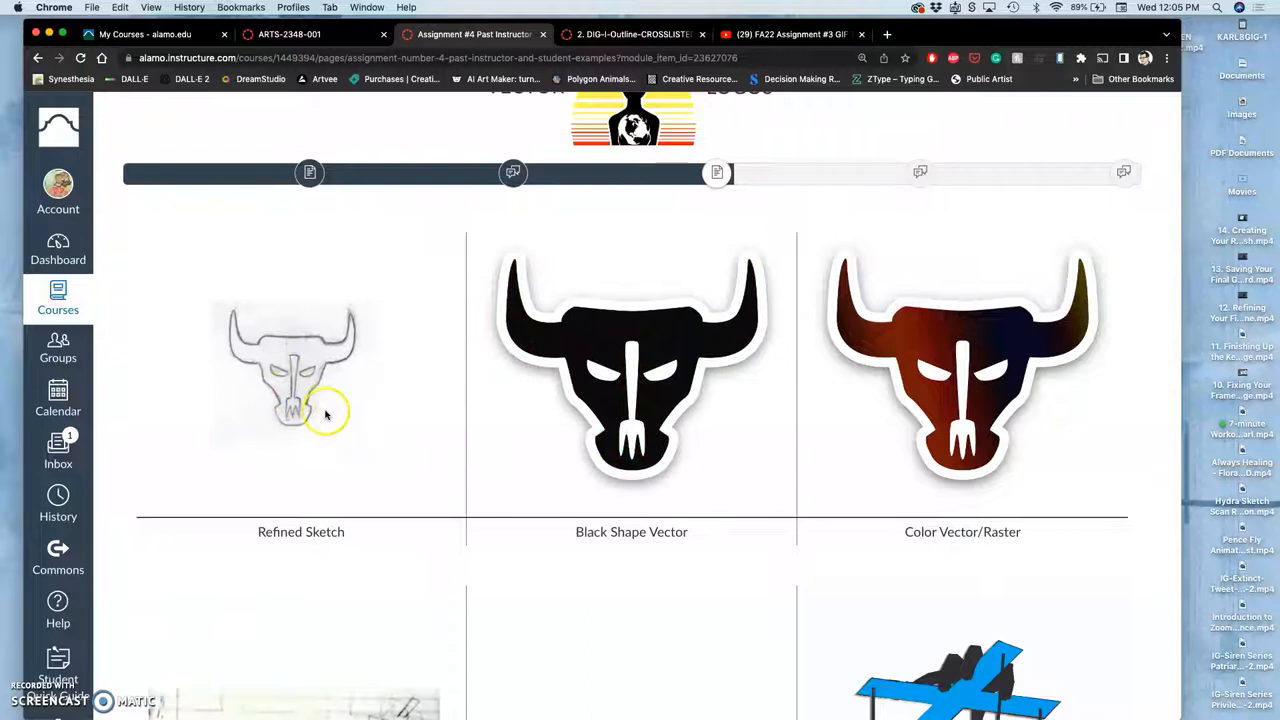
{"action": "scroll", "scroll_direction": "down", "scroll_amount": 3}
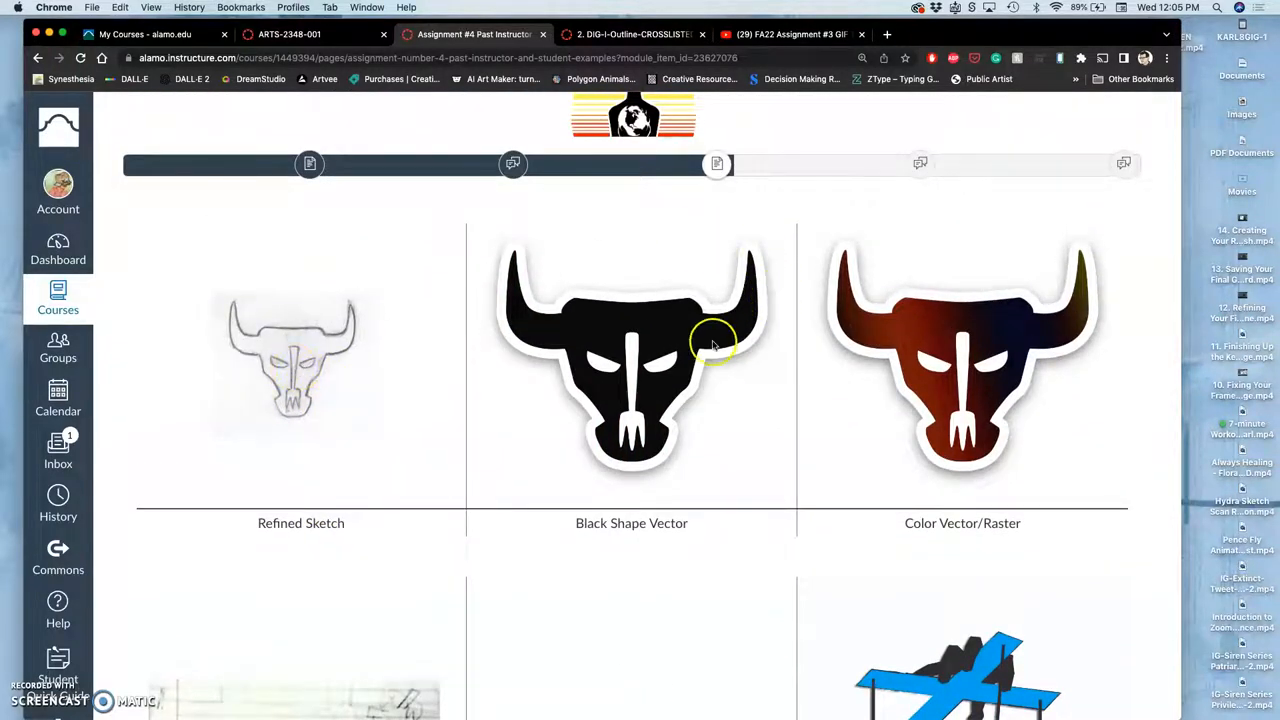
{"action": "mouse_move", "coordinate": [716, 348]}
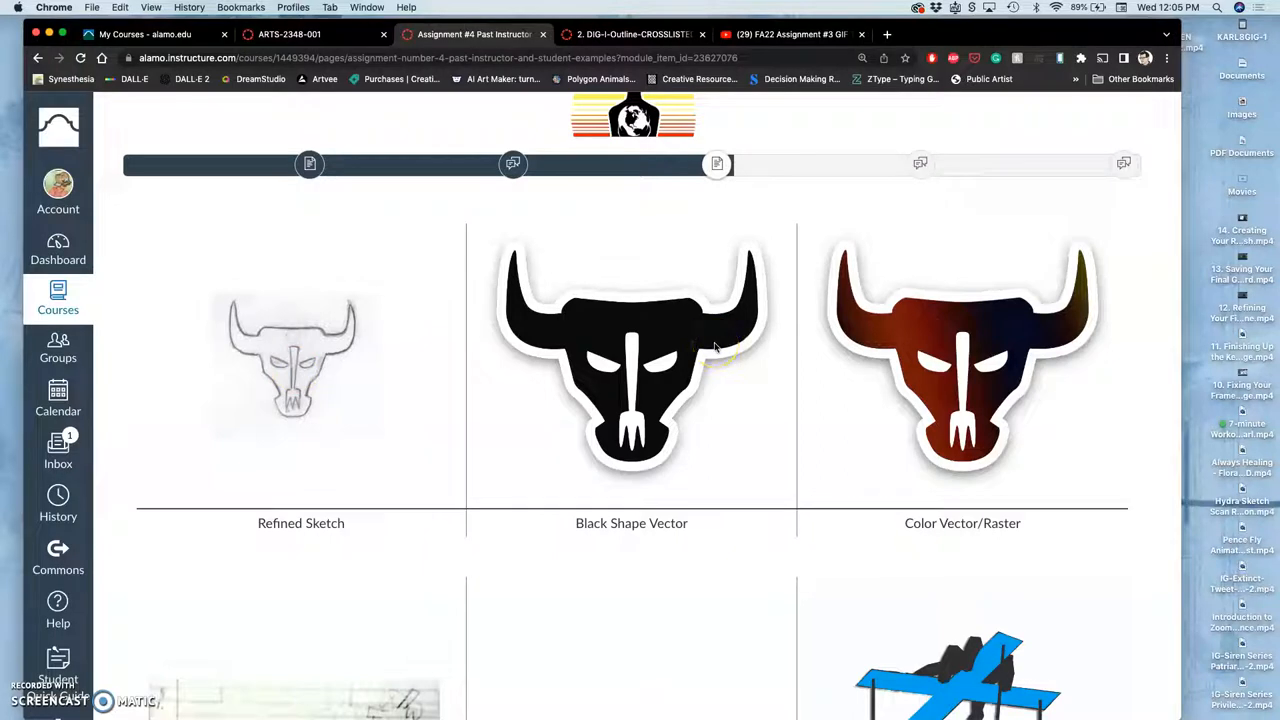
{"action": "scroll", "scroll_direction": "down", "scroll_amount": 3}
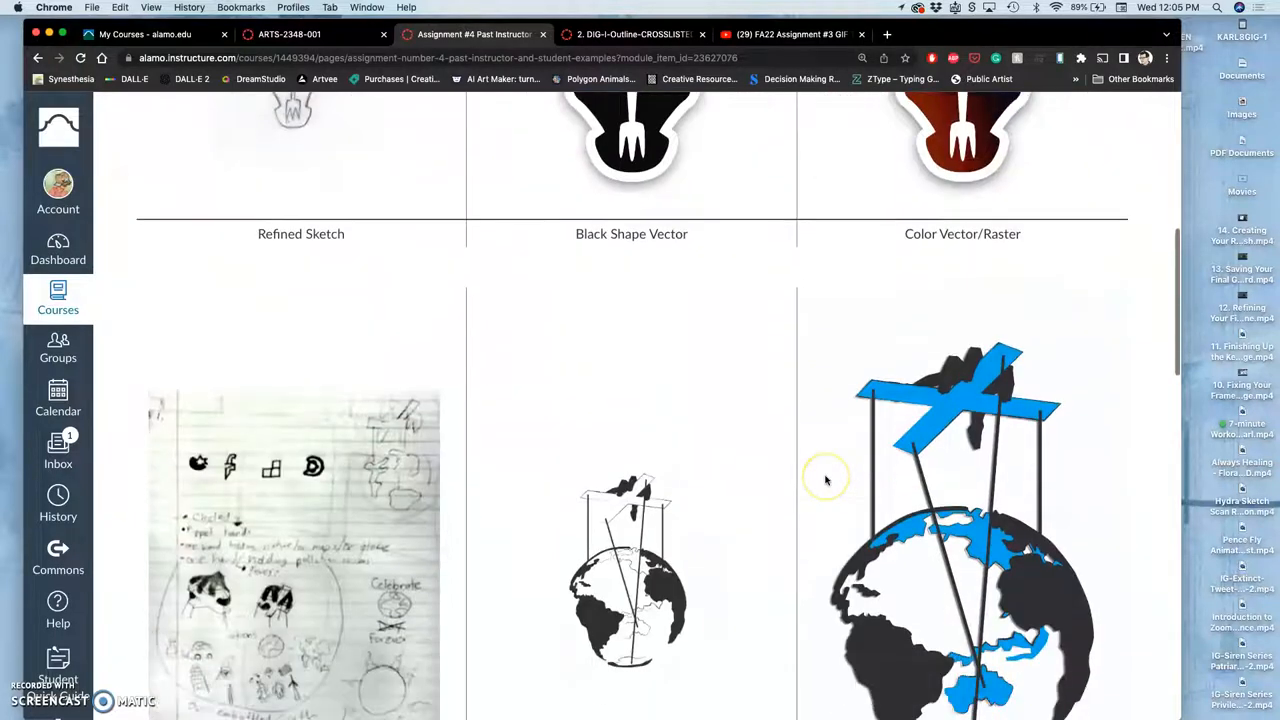
{"action": "scroll", "scroll_direction": "down", "scroll_amount": 3}
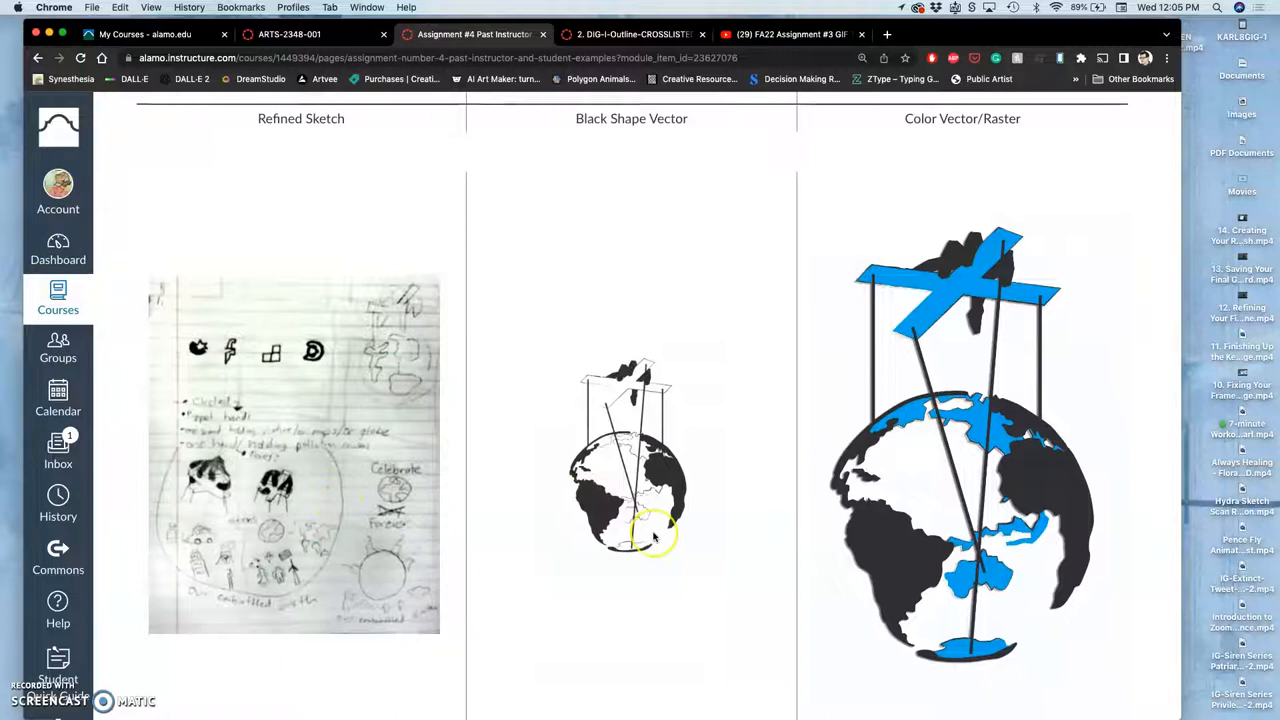
{"action": "scroll", "scroll_direction": "down", "scroll_amount": 3}
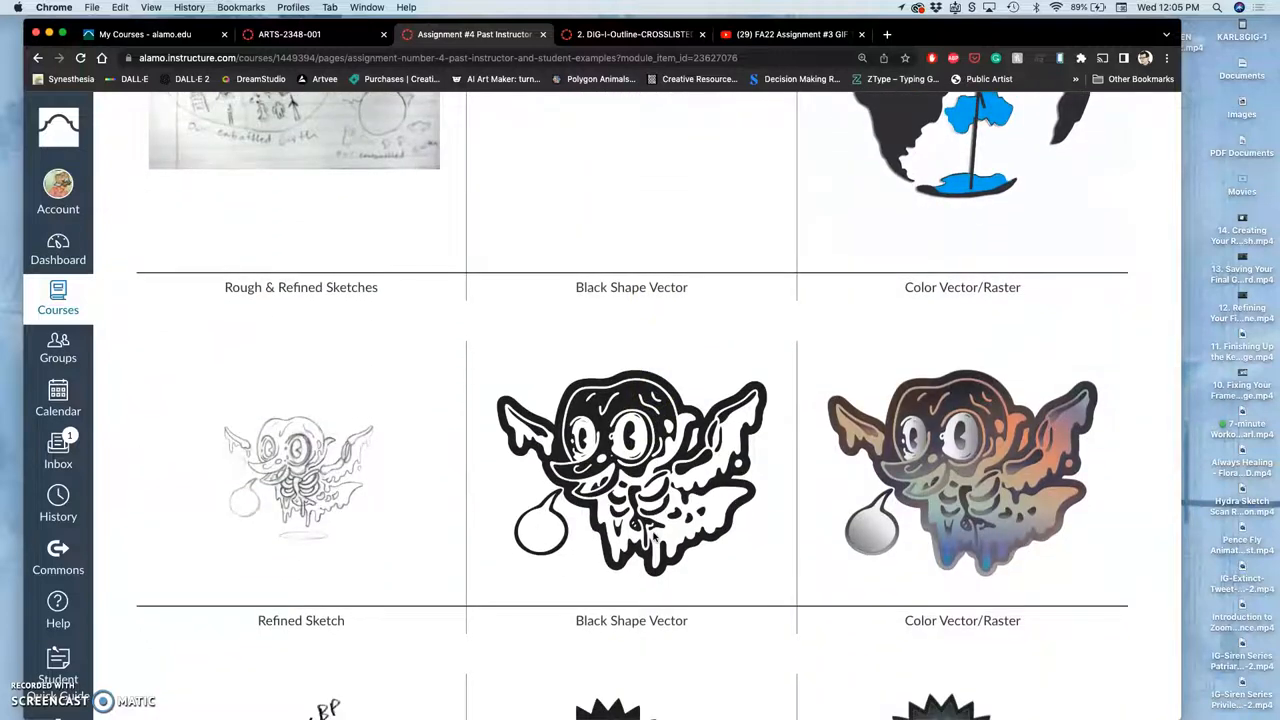
{"action": "scroll", "scroll_direction": "down", "scroll_amount": 3}
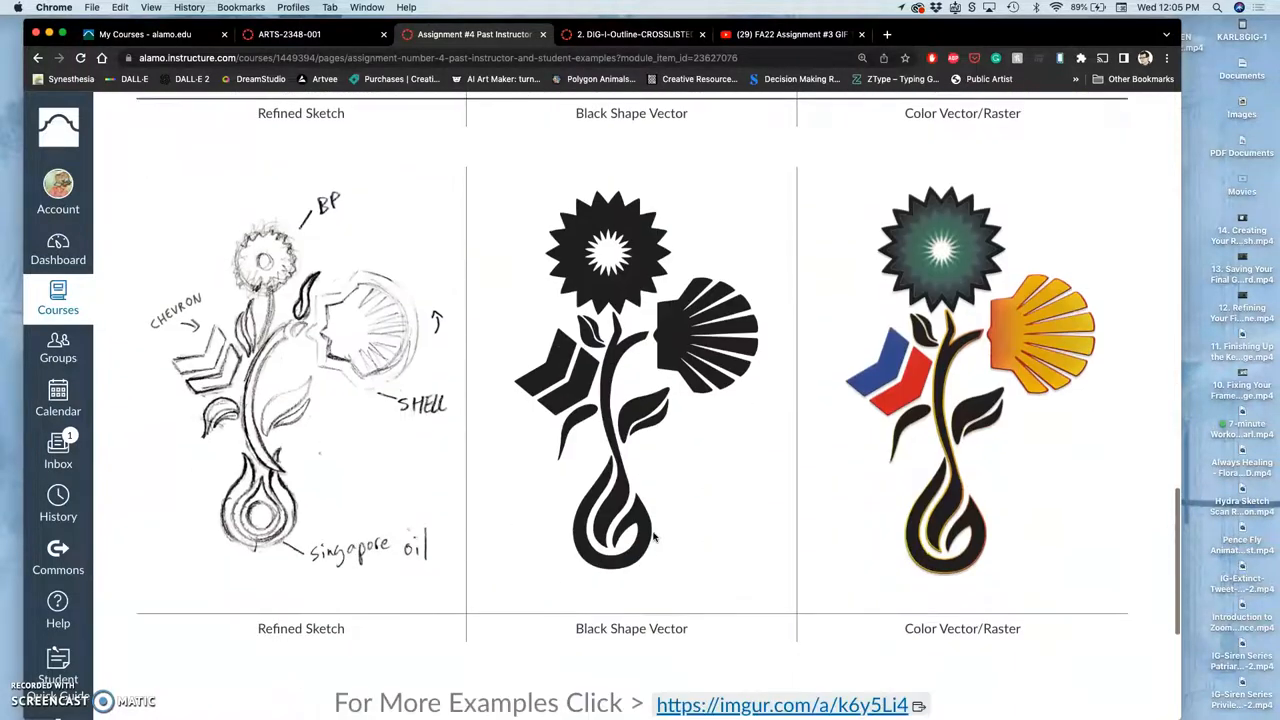
{"action": "scroll", "scroll_direction": "down", "scroll_amount": 3}
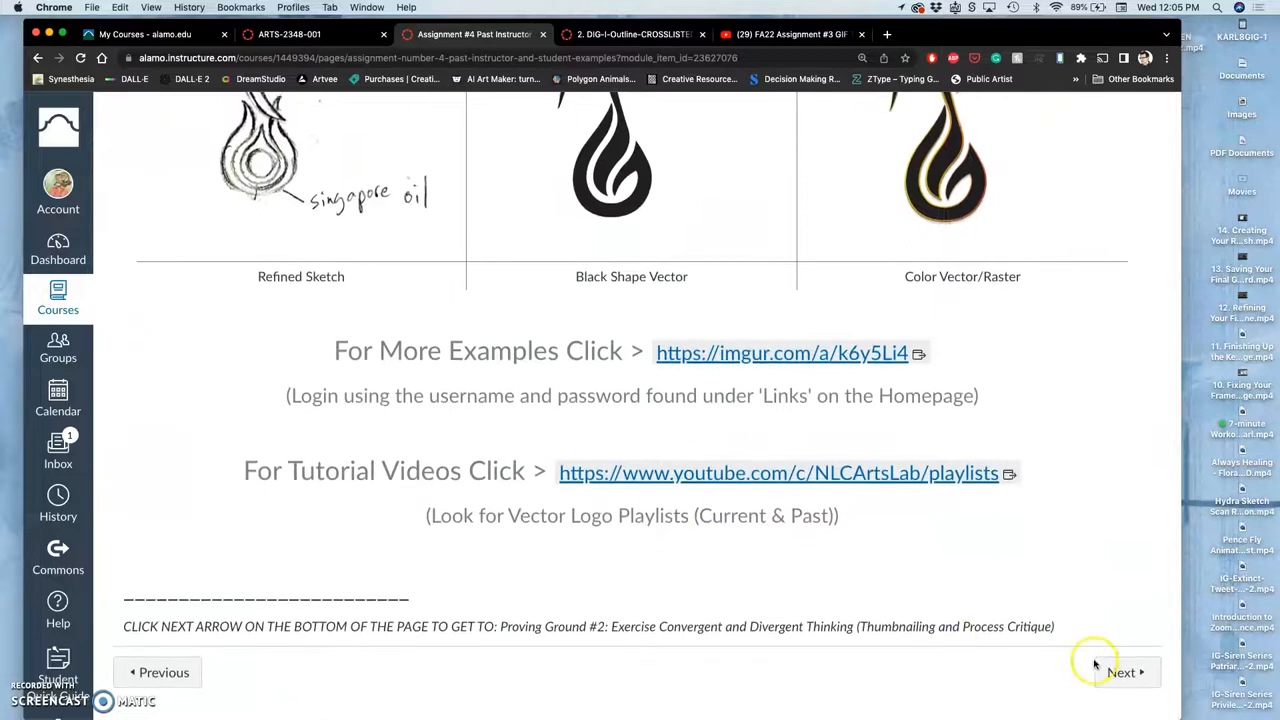
{"action": "left_click", "coordinate": [1124, 672]}
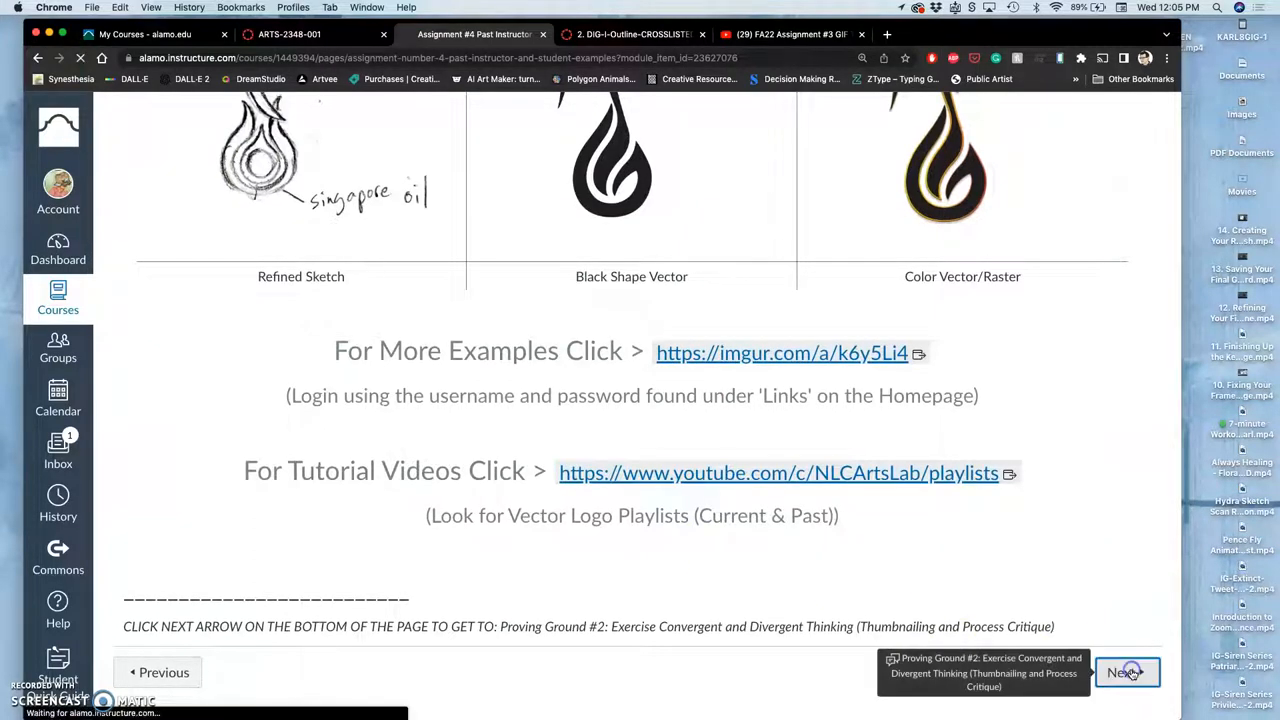
- Continue to the Proving Ground #2 thumbnail-sketch discussion and read its grading criteria
{"action": "left_click", "coordinate": [1122, 672]}
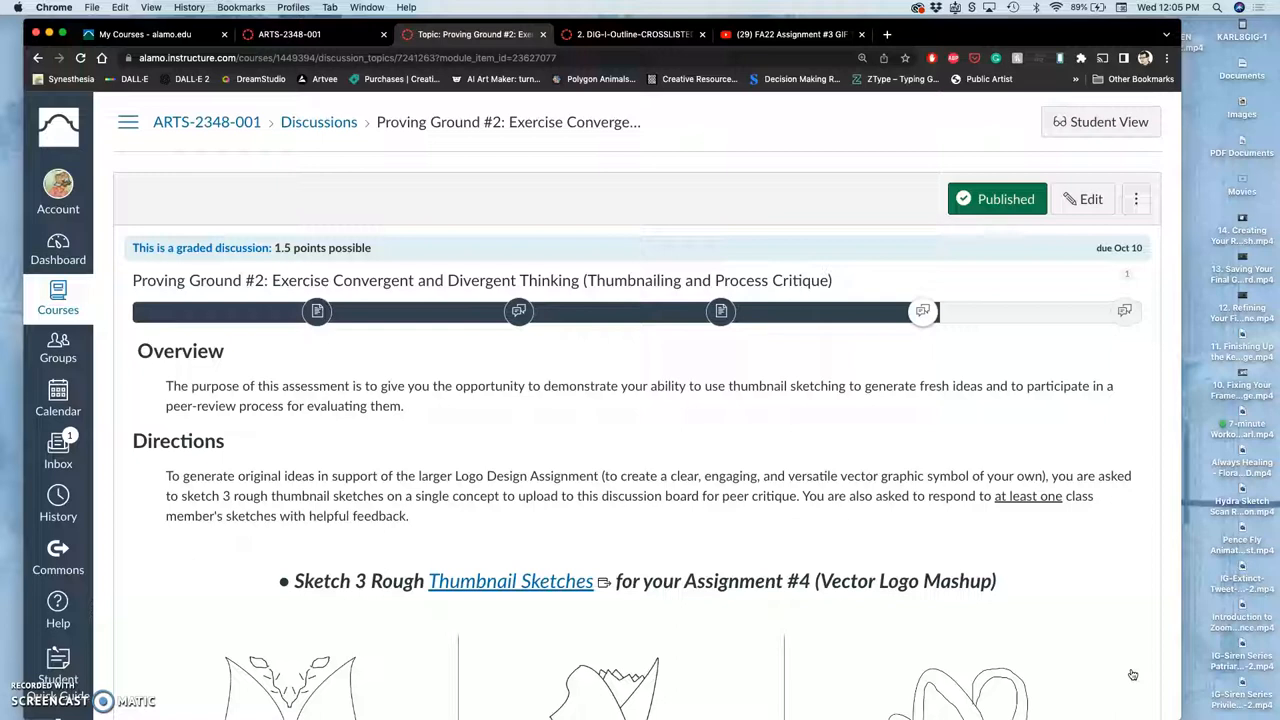
{"action": "scroll", "scroll_direction": "down", "scroll_amount": 3}
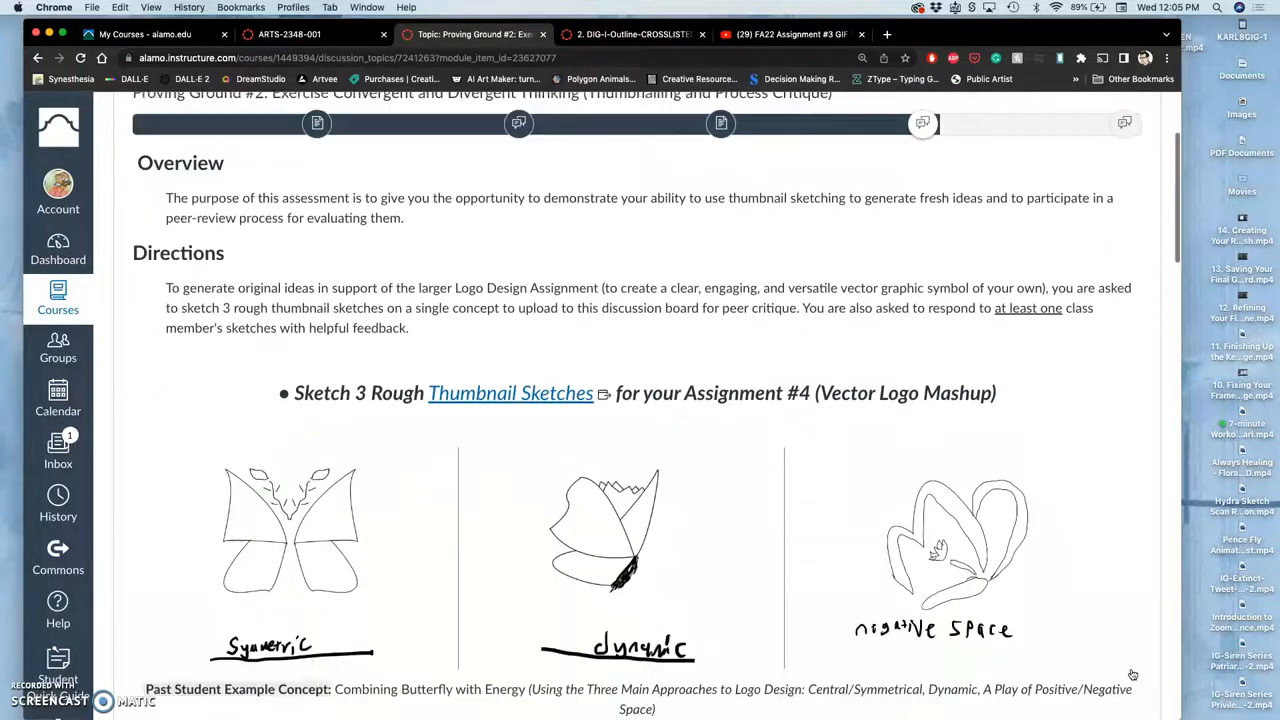
{"action": "scroll", "scroll_direction": "down", "scroll_amount": 3}
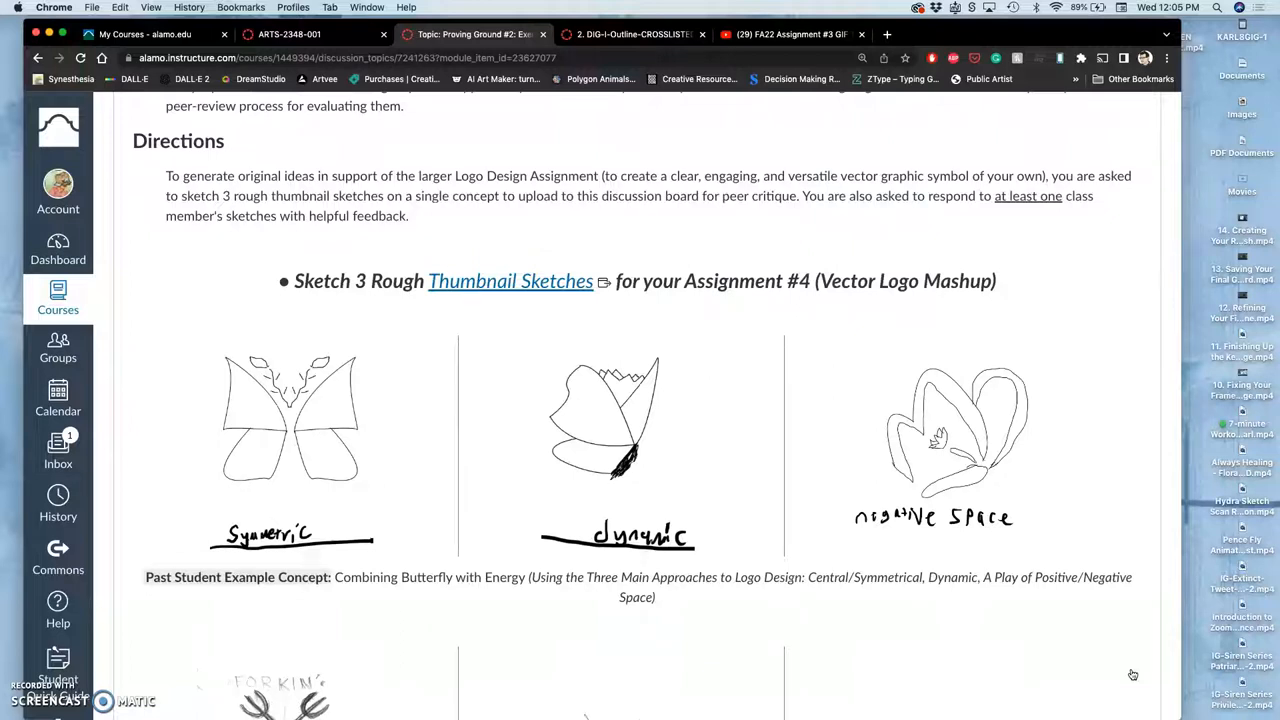
{"action": "scroll", "scroll_direction": "down", "scroll_amount": 3}
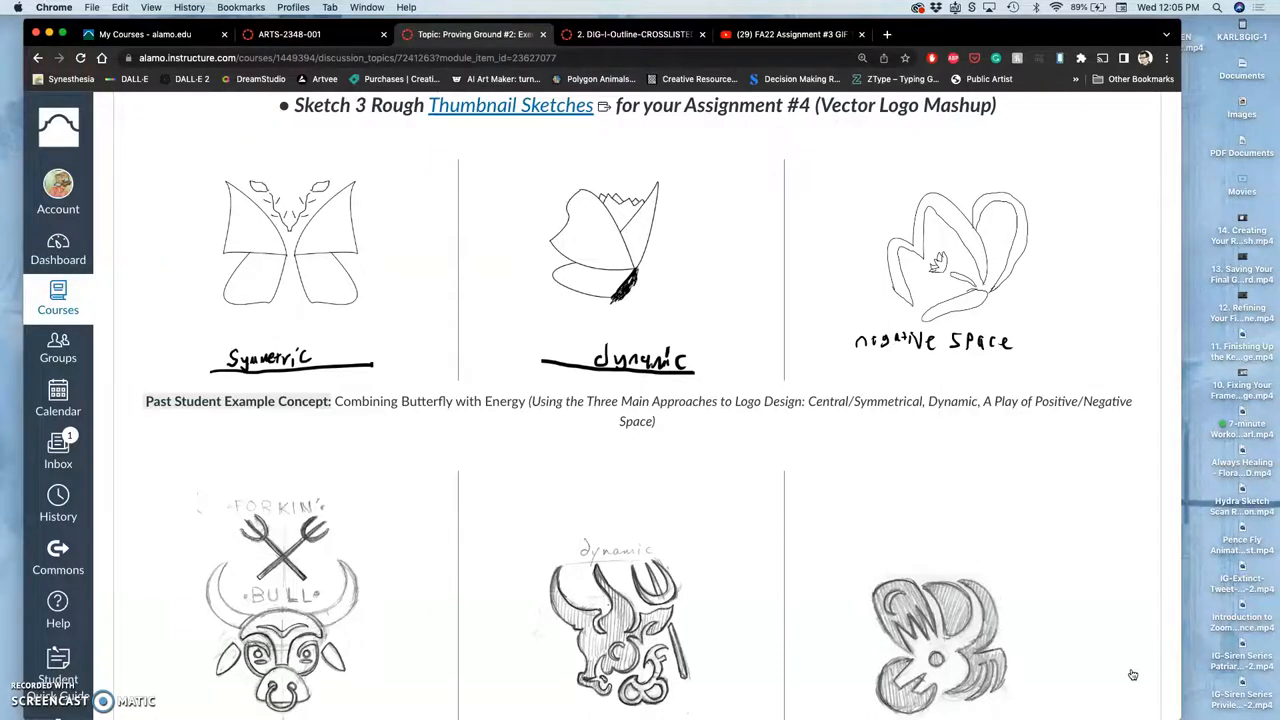
{"action": "scroll", "scroll_direction": "down", "scroll_amount": 3}
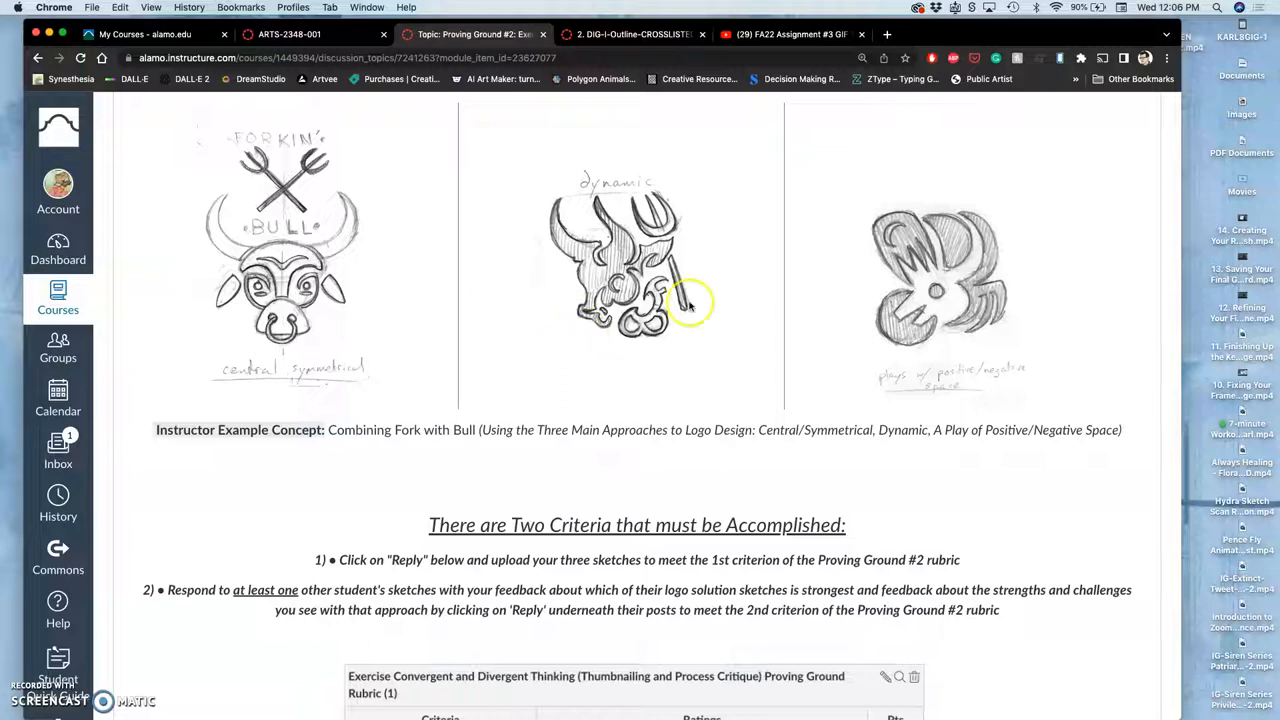
{"action": "mouse_move", "coordinate": [648, 296]}
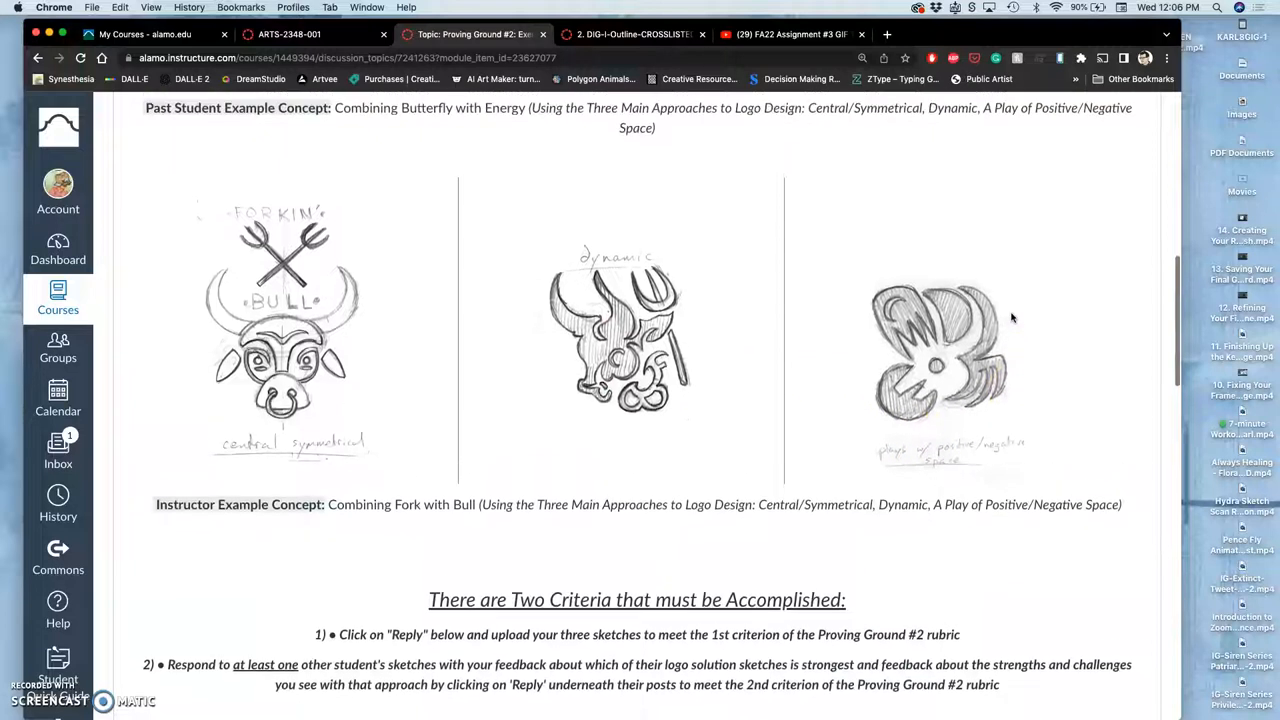
- Review the 1.5-point rubric table down to the Reply area and the Fall 2022 mascot re-branding post
{"action": "scroll", "scroll_direction": "down", "scroll_amount": 3}
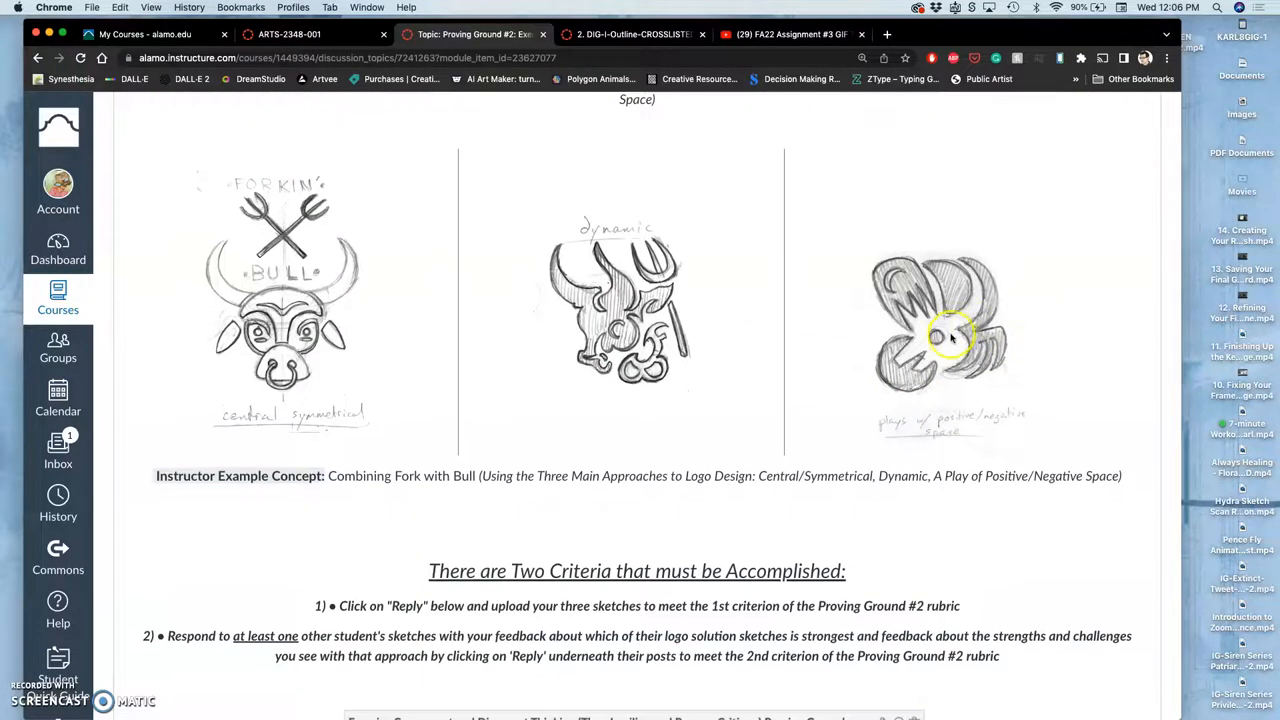
{"action": "mouse_move", "coordinate": [968, 344]}
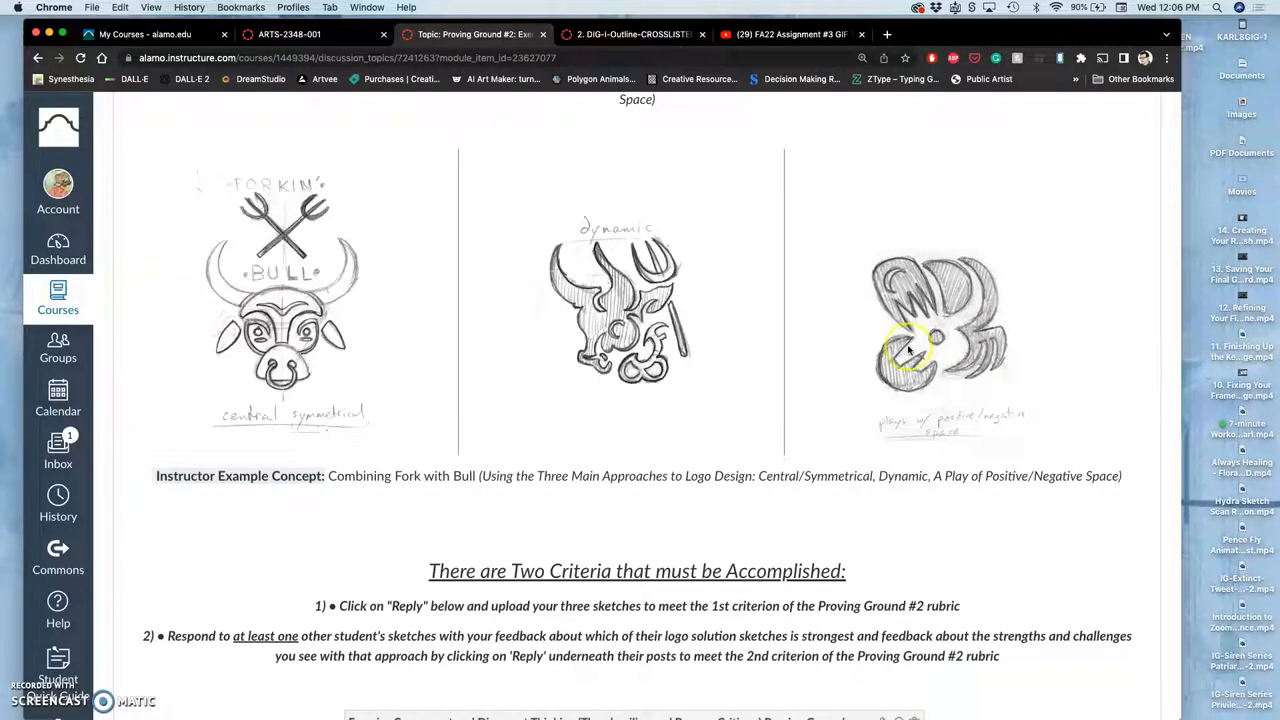
{"action": "scroll", "scroll_direction": "up", "scroll_amount": 3}
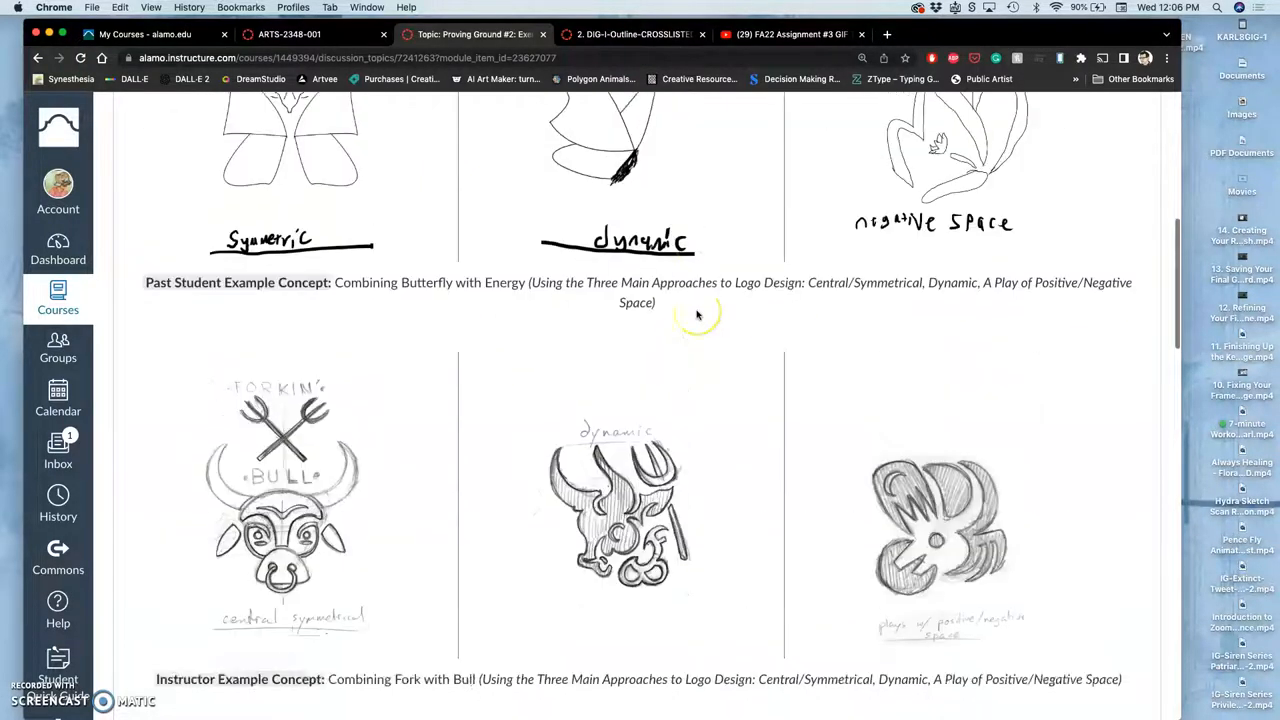
{"action": "scroll", "scroll_direction": "down", "scroll_amount": 3}
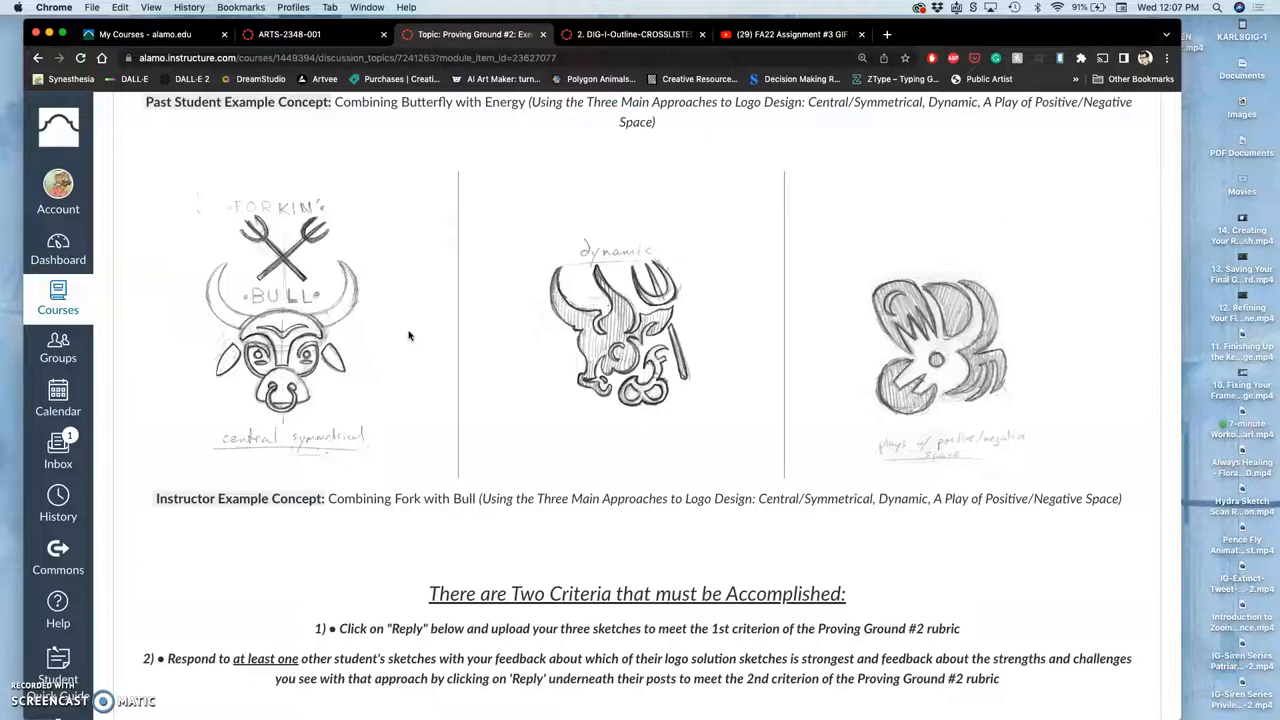
{"action": "mouse_move", "coordinate": [404, 336]}
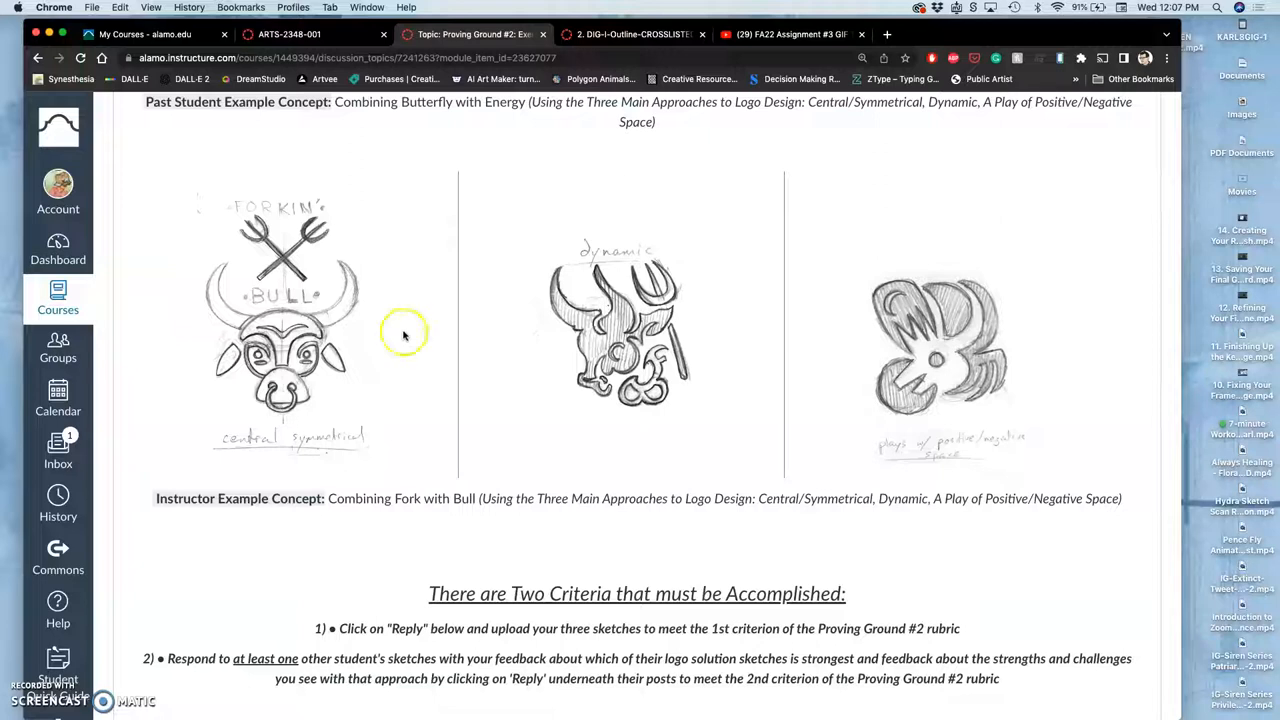
{"action": "mouse_move", "coordinate": [290, 320]}
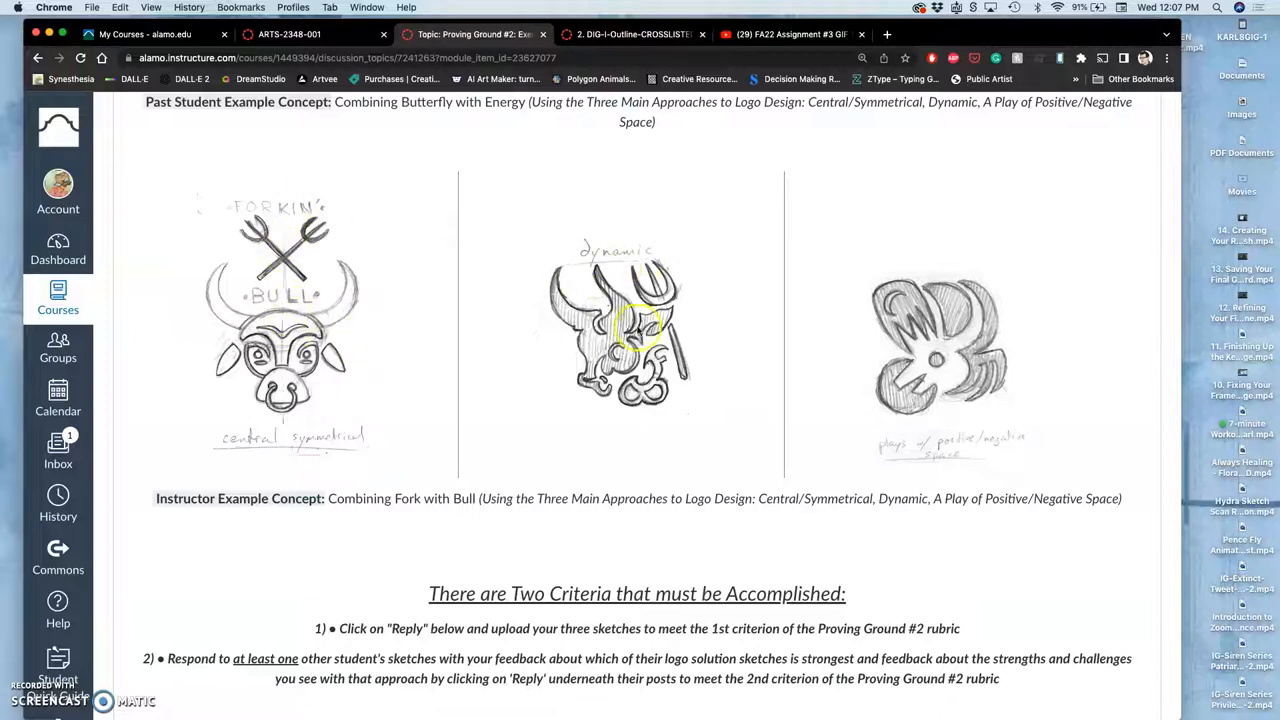
{"action": "mouse_move", "coordinate": [980, 324]}
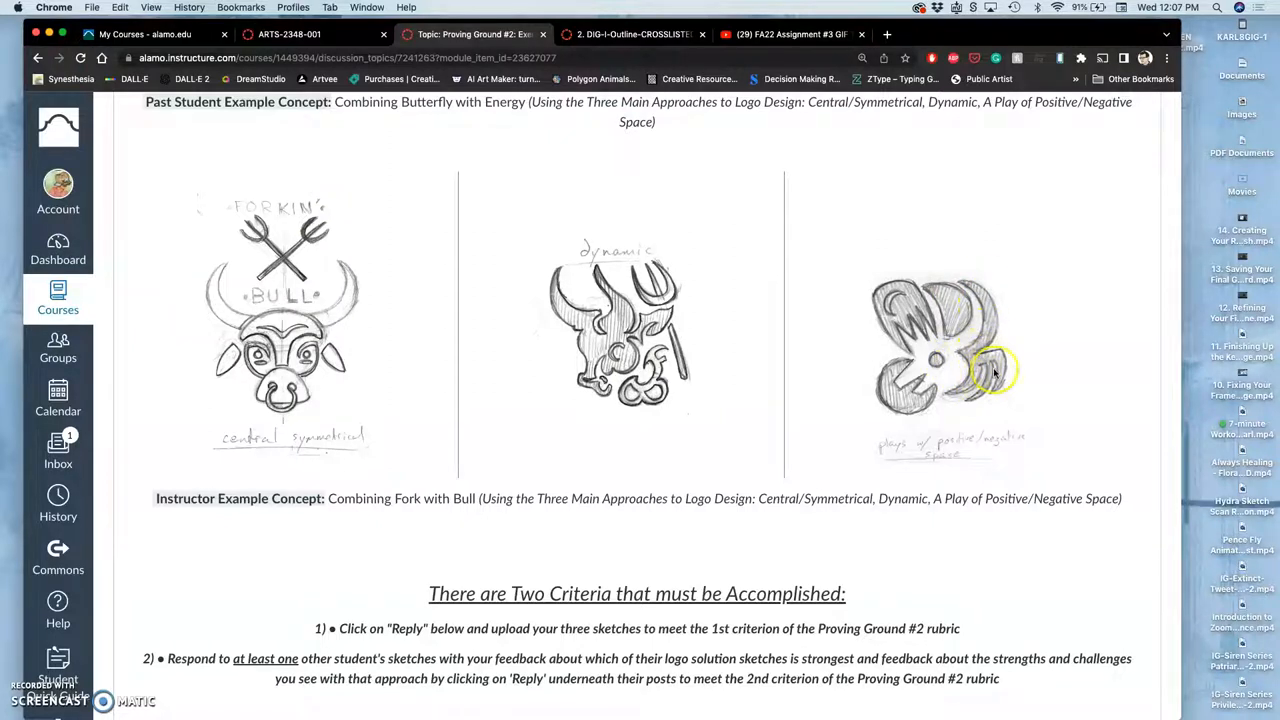
{"action": "mouse_move", "coordinate": [980, 378]}
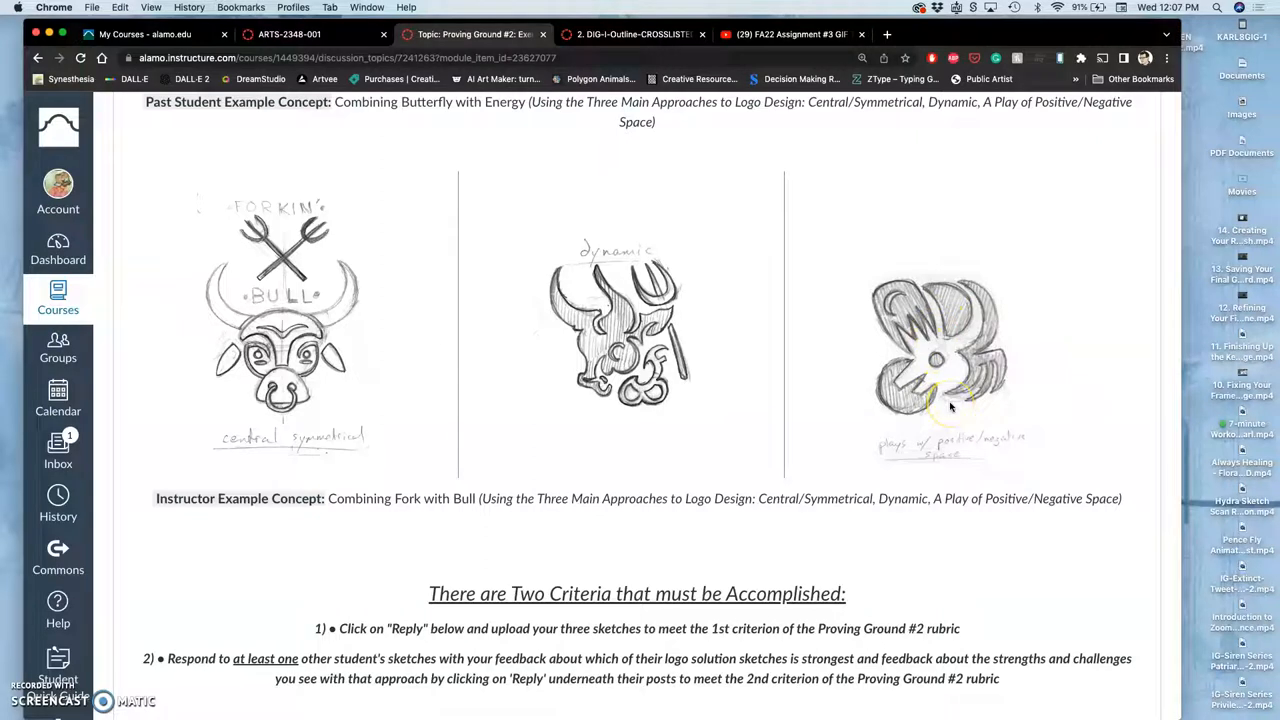
{"action": "scroll", "scroll_direction": "up", "scroll_amount": 3}
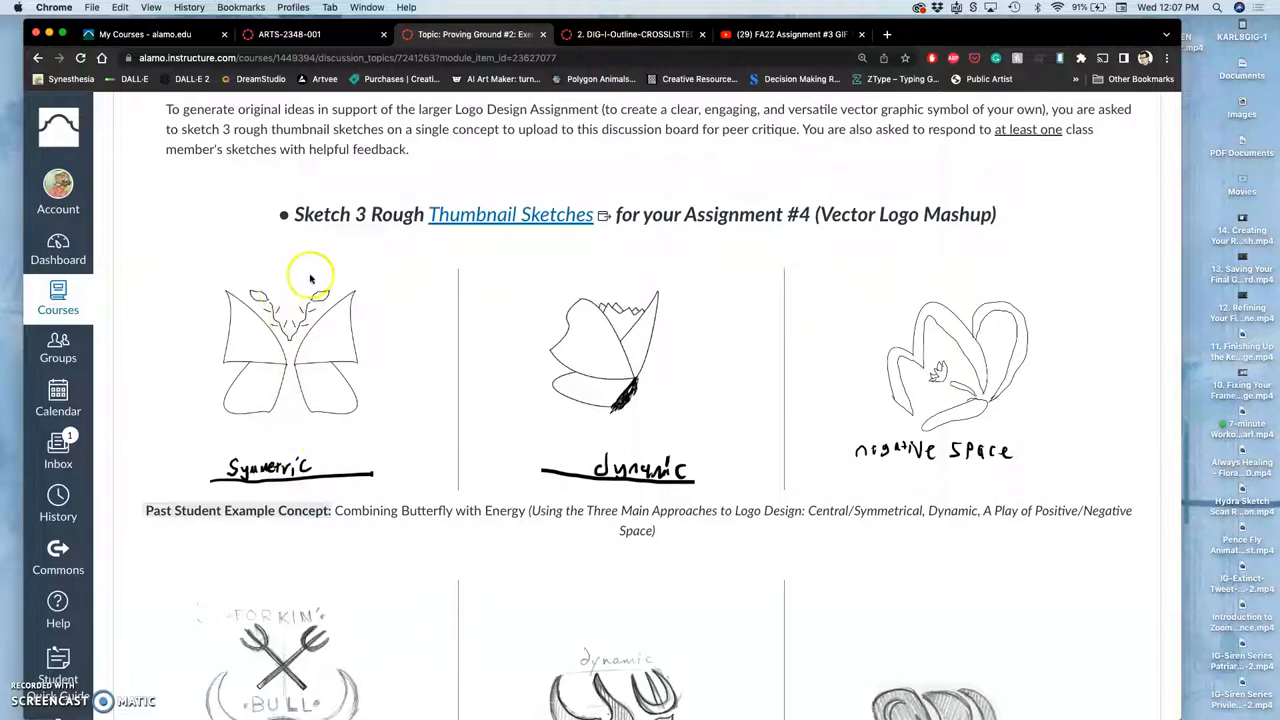
{"action": "mouse_move", "coordinate": [290, 304]}
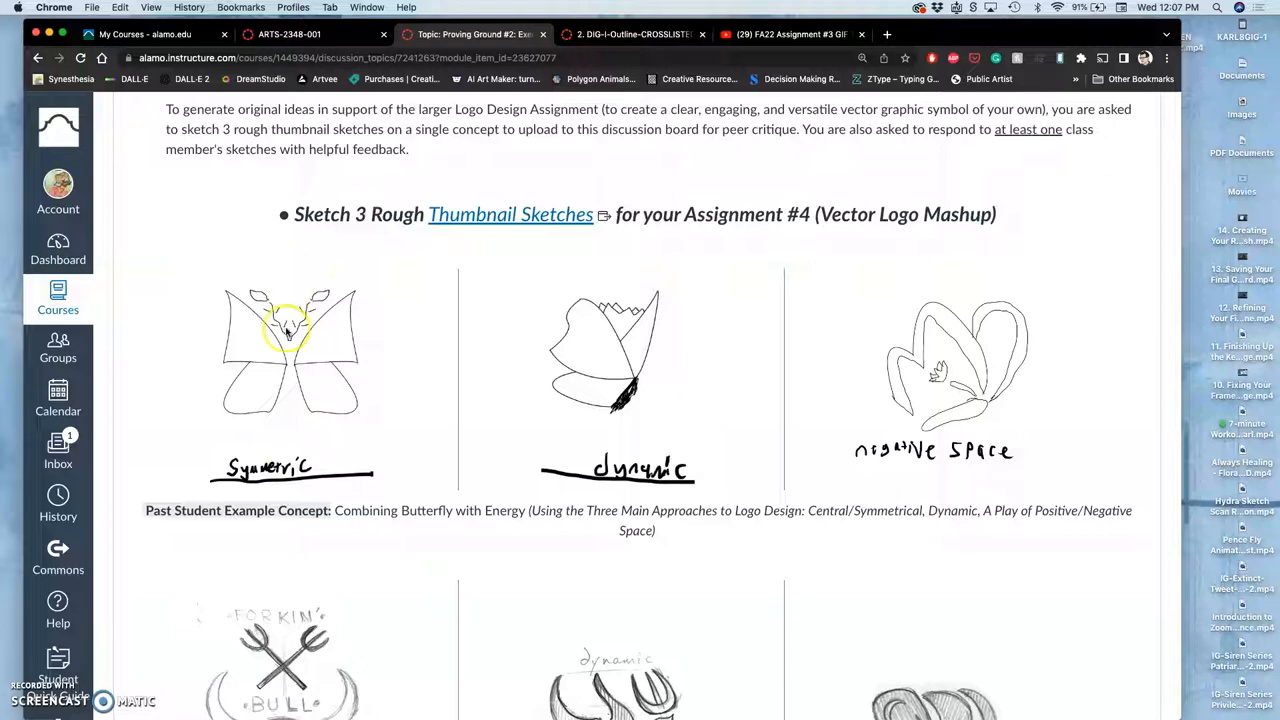
{"action": "mouse_move", "coordinate": [660, 358]}
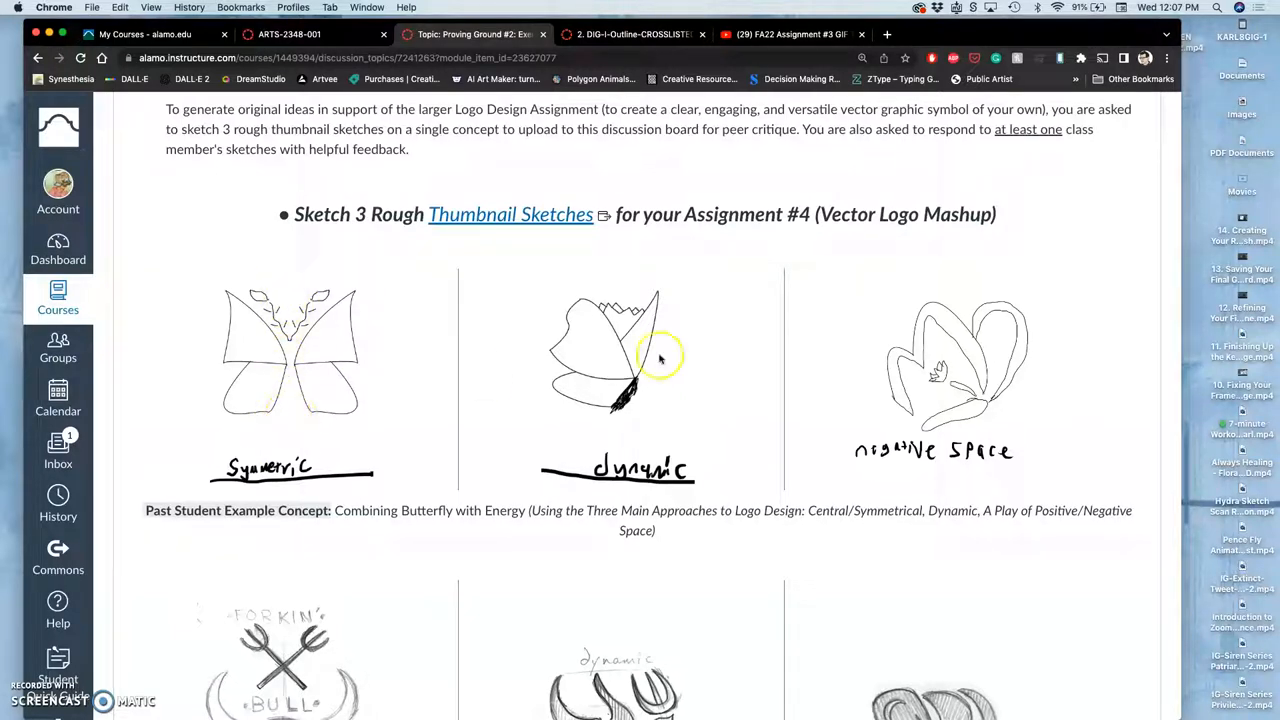
{"action": "mouse_move", "coordinate": [980, 398]}
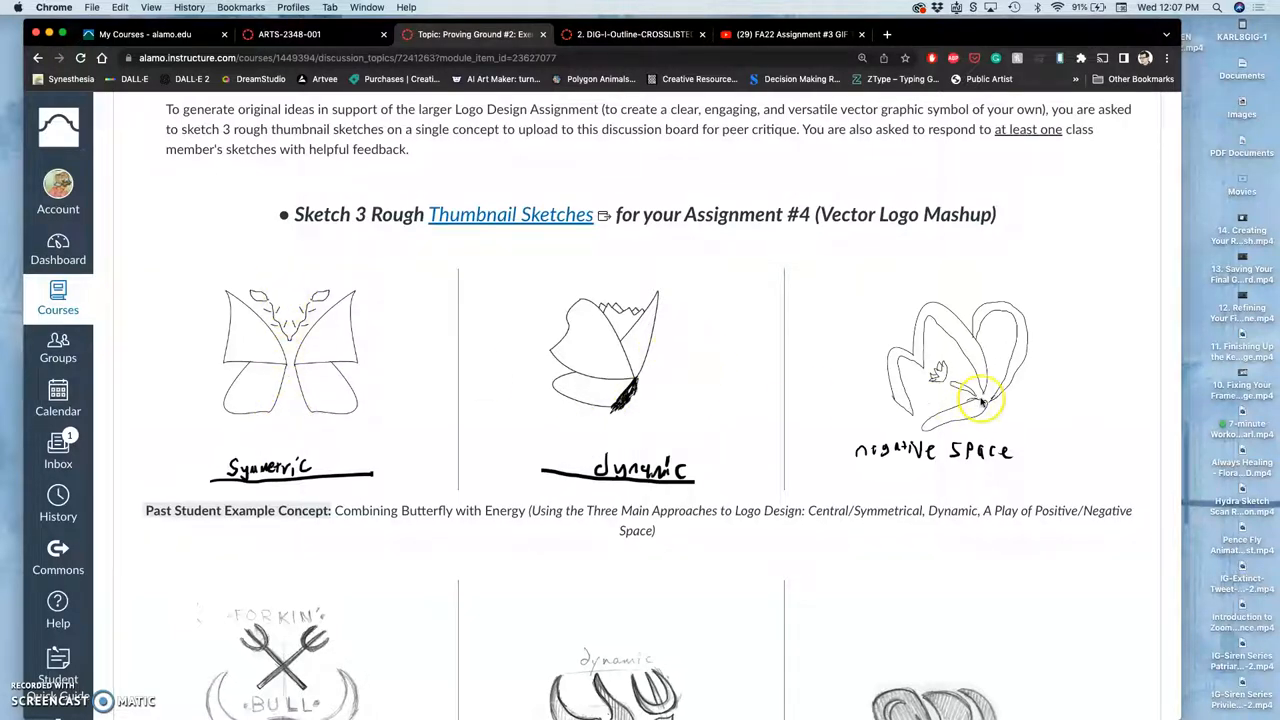
{"action": "mouse_move", "coordinate": [944, 418]}
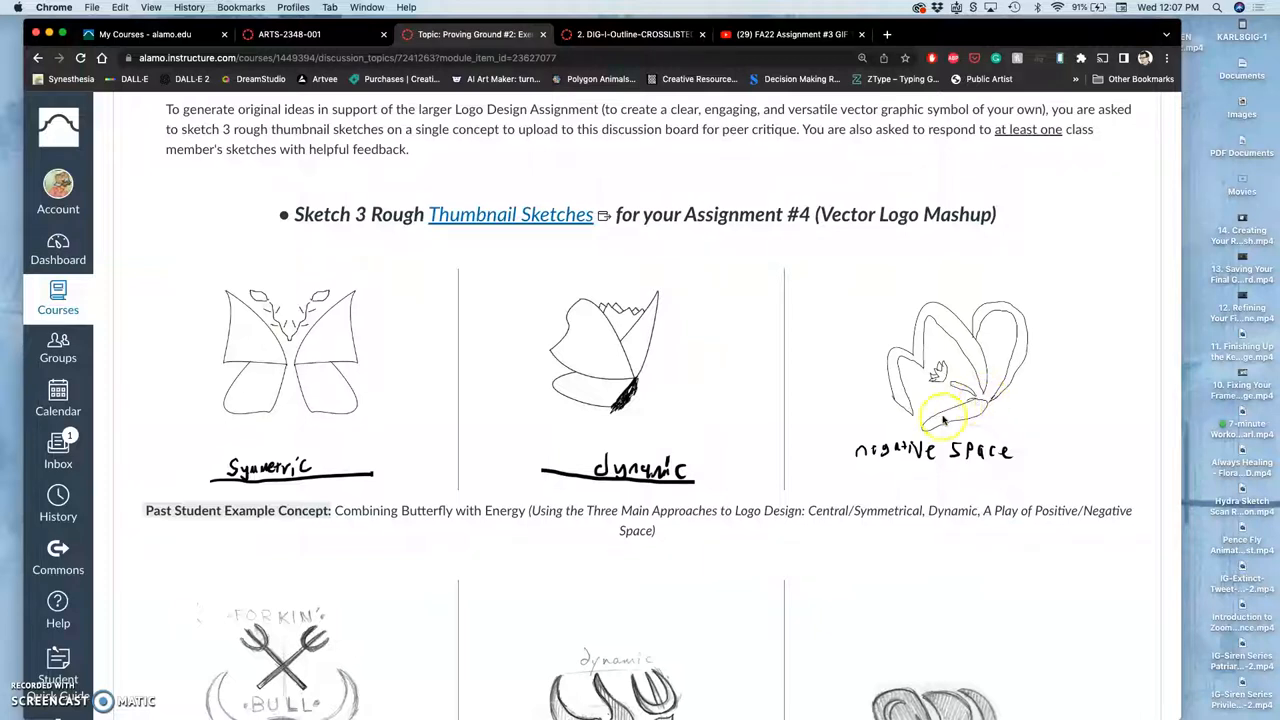
{"action": "mouse_move", "coordinate": [984, 400]}
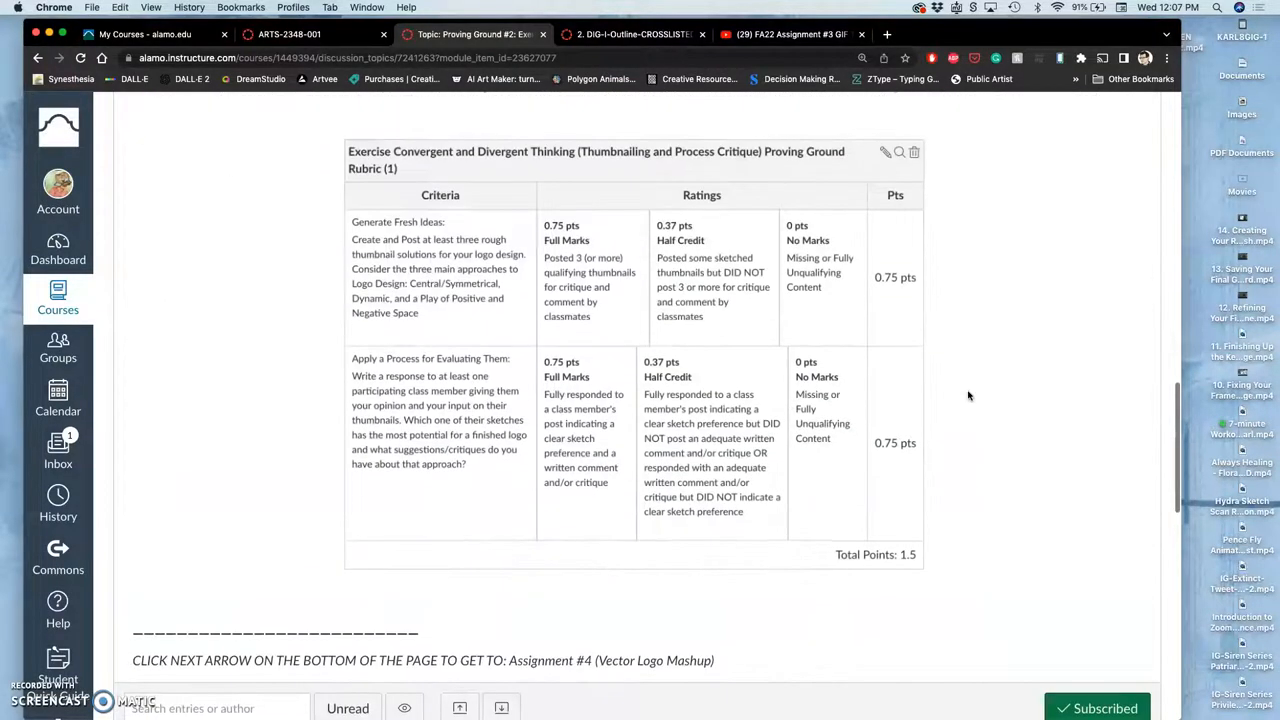
{"action": "scroll", "scroll_direction": "down", "scroll_amount": 3}
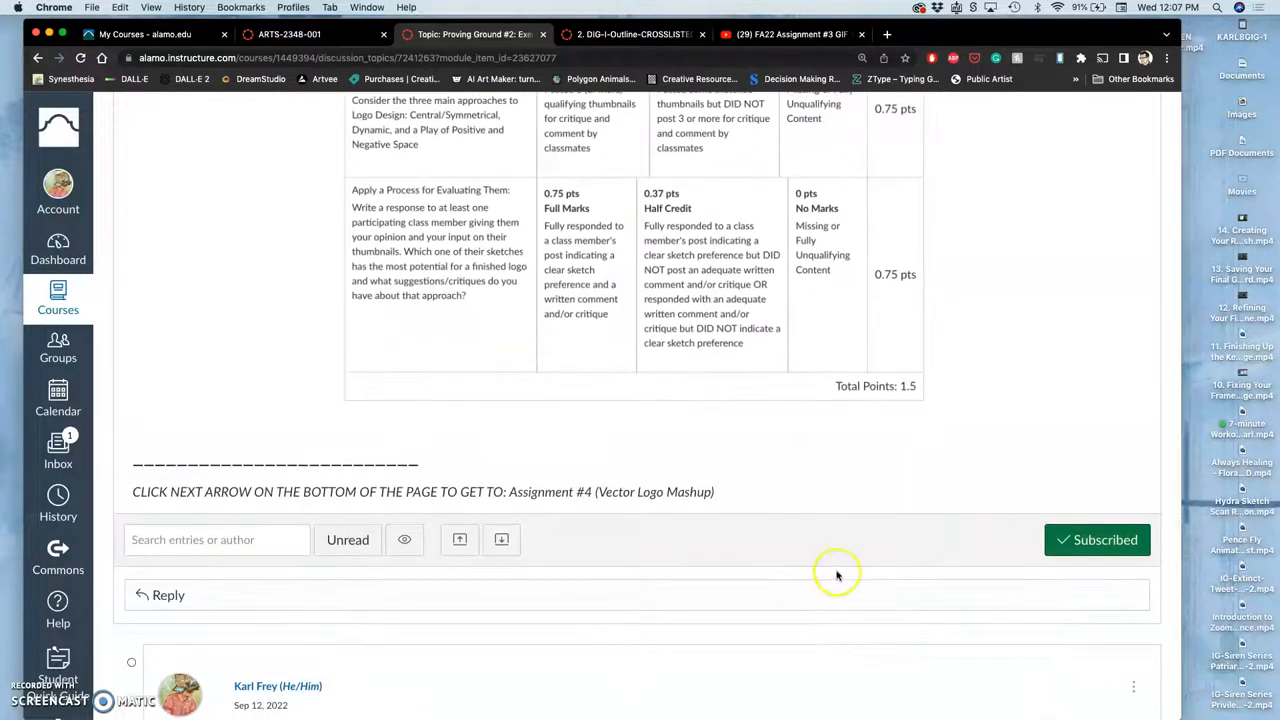
{"action": "scroll", "scroll_direction": "down", "scroll_amount": 3}
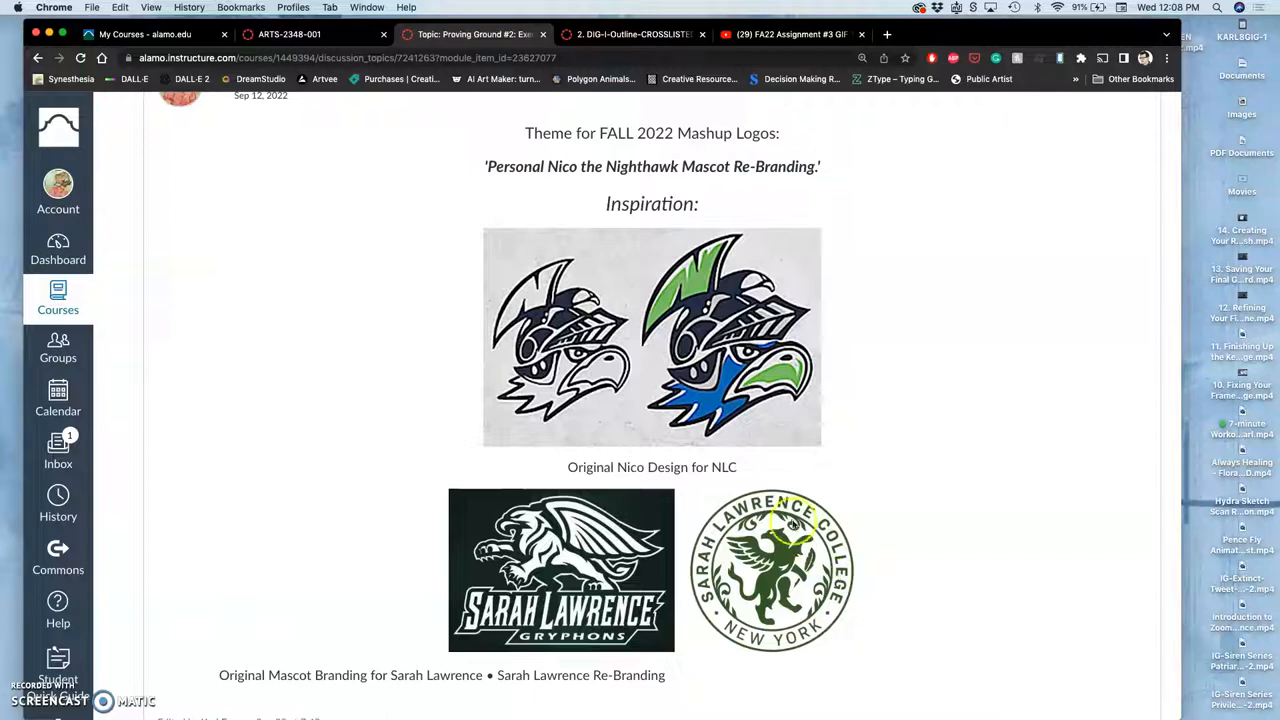
{"action": "mouse_move", "coordinate": [672, 176]}
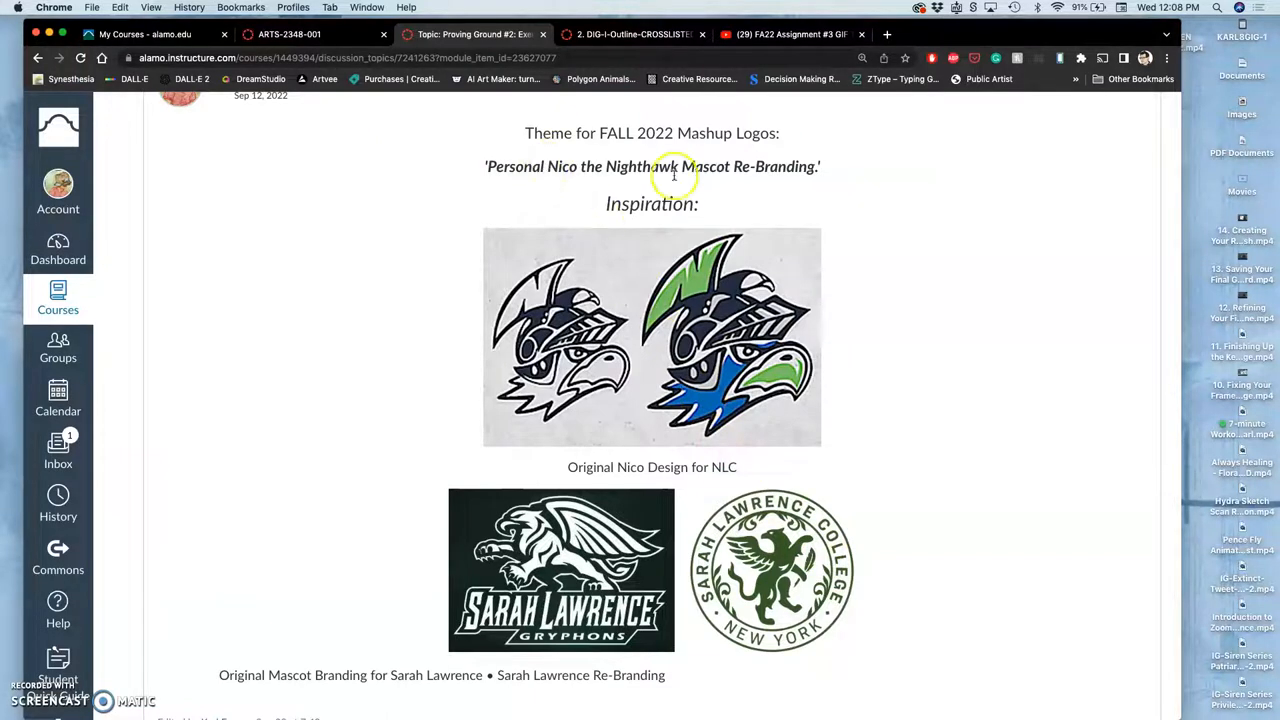
{"action": "mouse_move", "coordinate": [544, 356]}
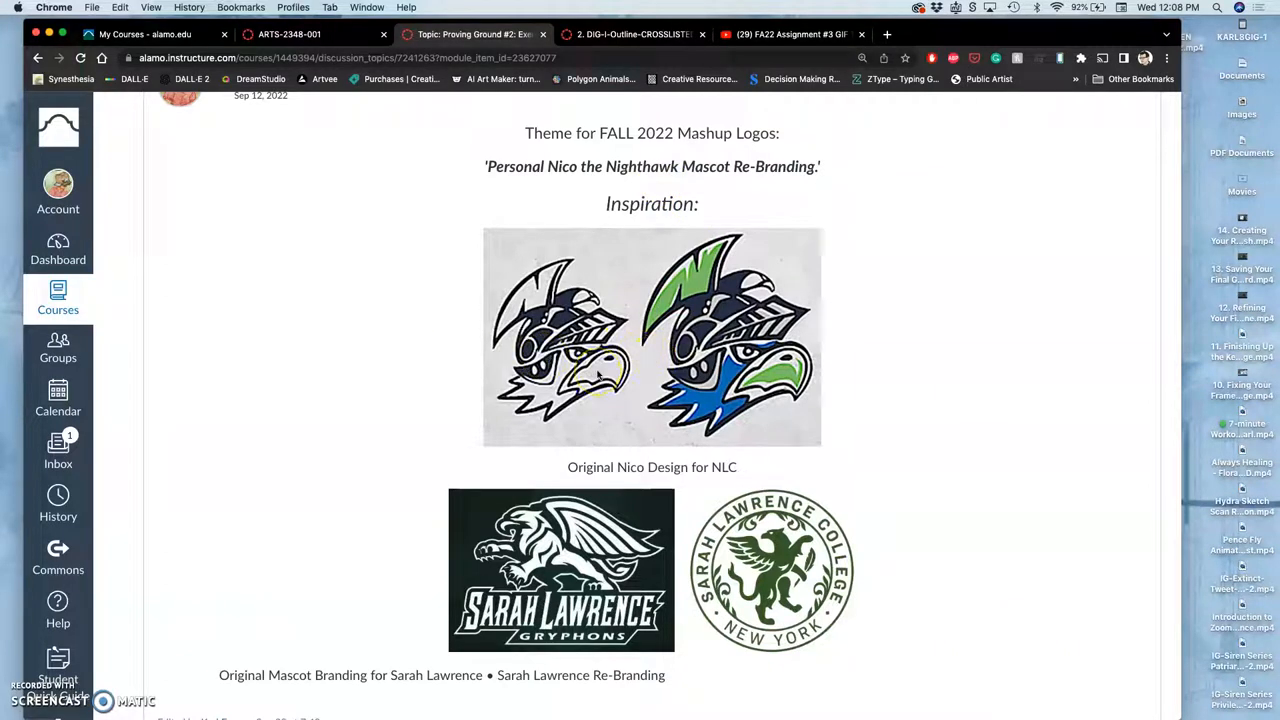
{"action": "scroll", "scroll_direction": "down", "scroll_amount": 3}
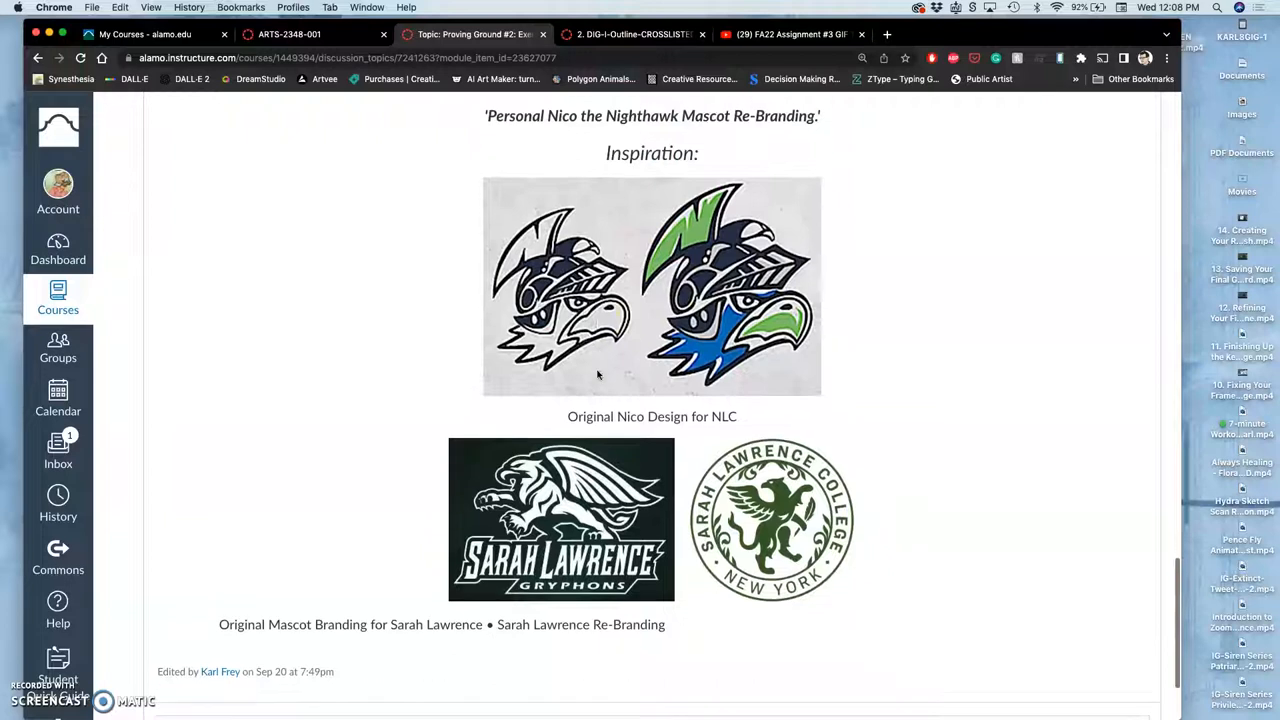
{"action": "scroll", "scroll_direction": "up", "scroll_amount": 3}
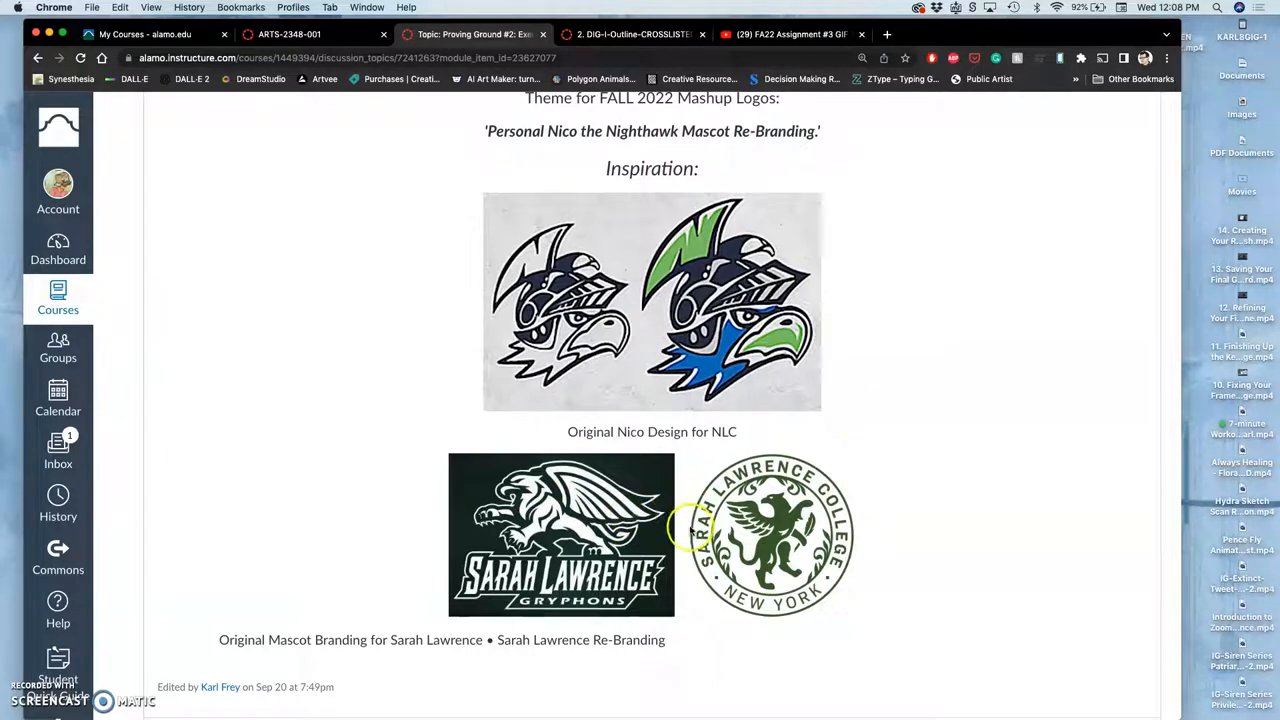
{"action": "mouse_move", "coordinate": [682, 528]}
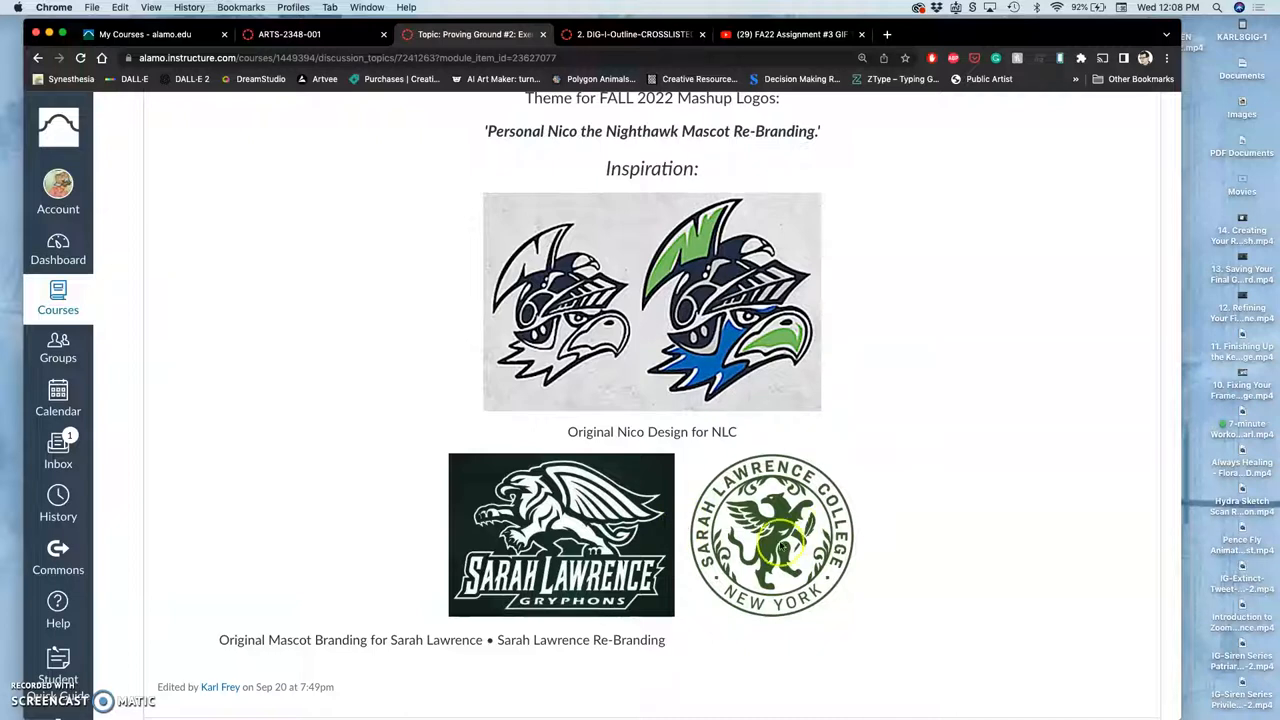
{"action": "mouse_move", "coordinate": [556, 558]}
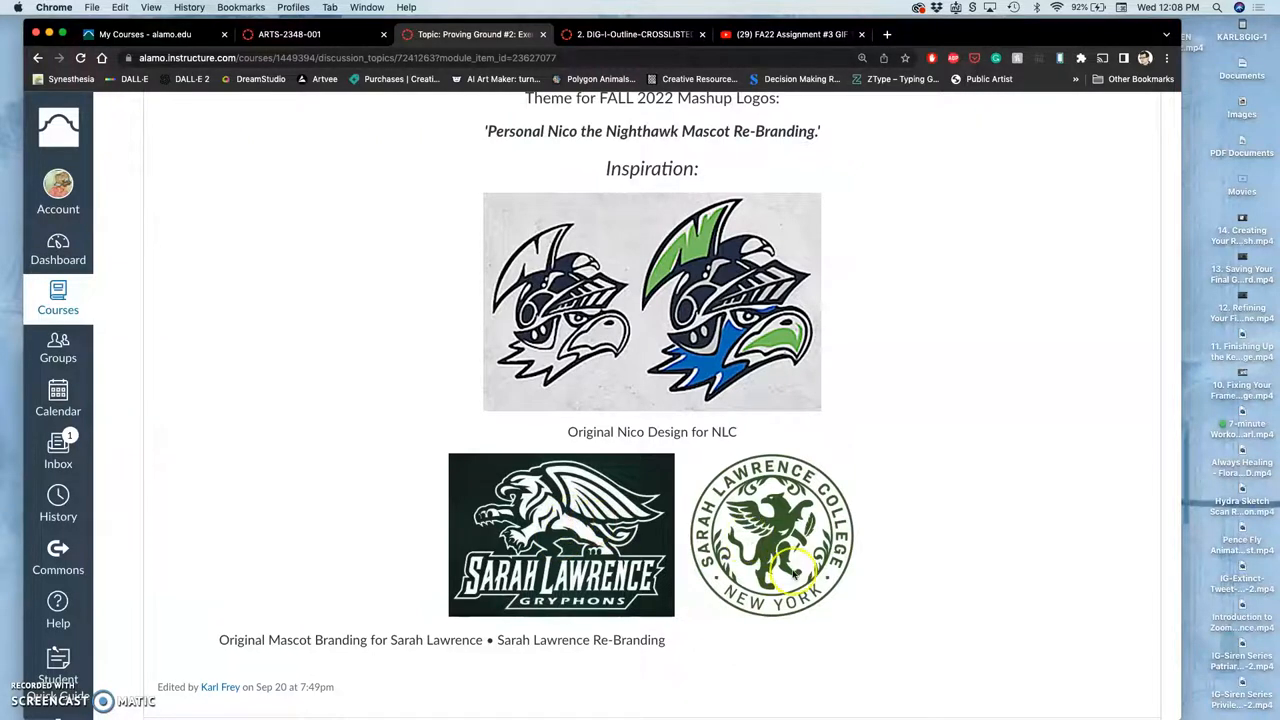
{"action": "mouse_move", "coordinate": [784, 564]}
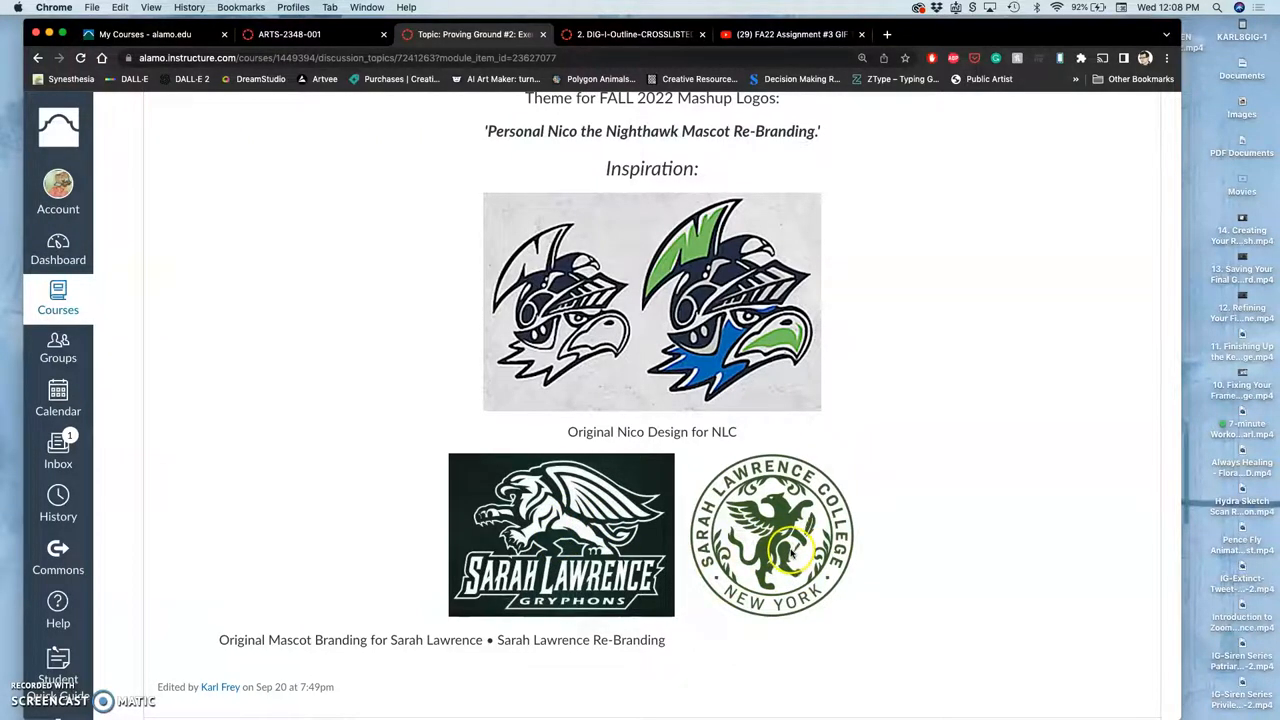
{"action": "mouse_move", "coordinate": [756, 552]}
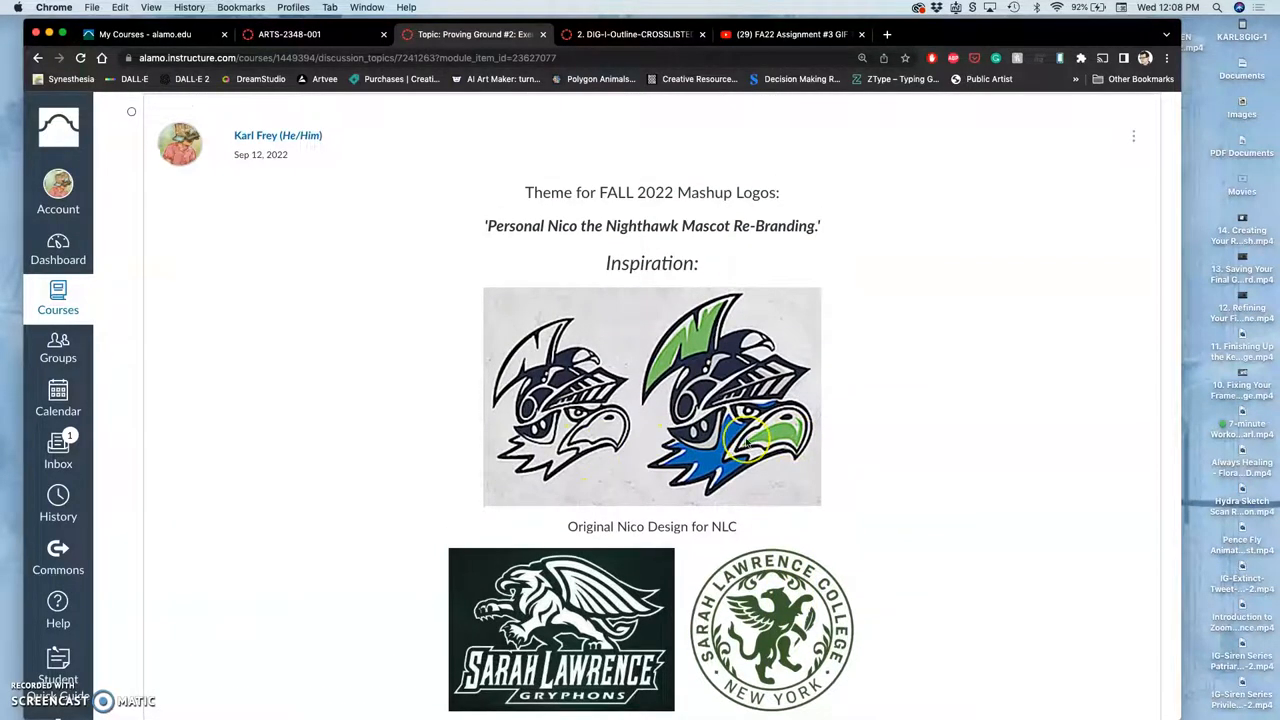
{"action": "mouse_move", "coordinate": [750, 444]}
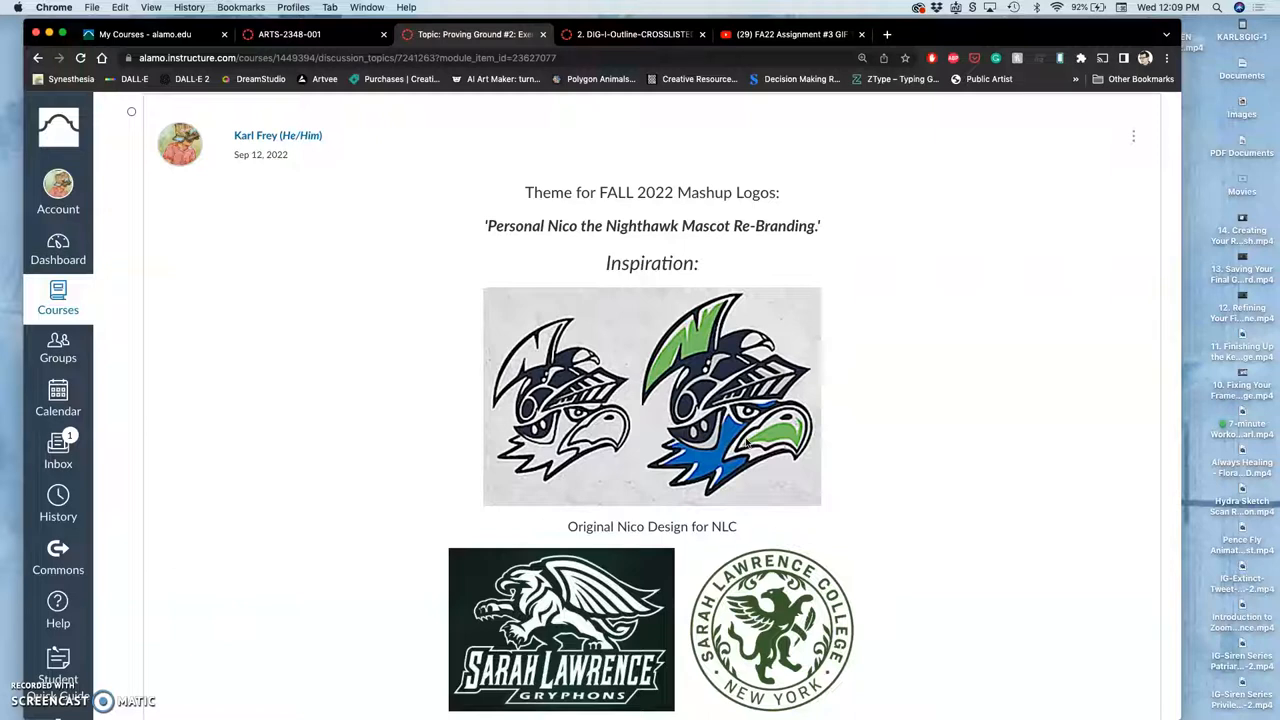
{"action": "scroll", "scroll_direction": "down", "scroll_amount": 3}
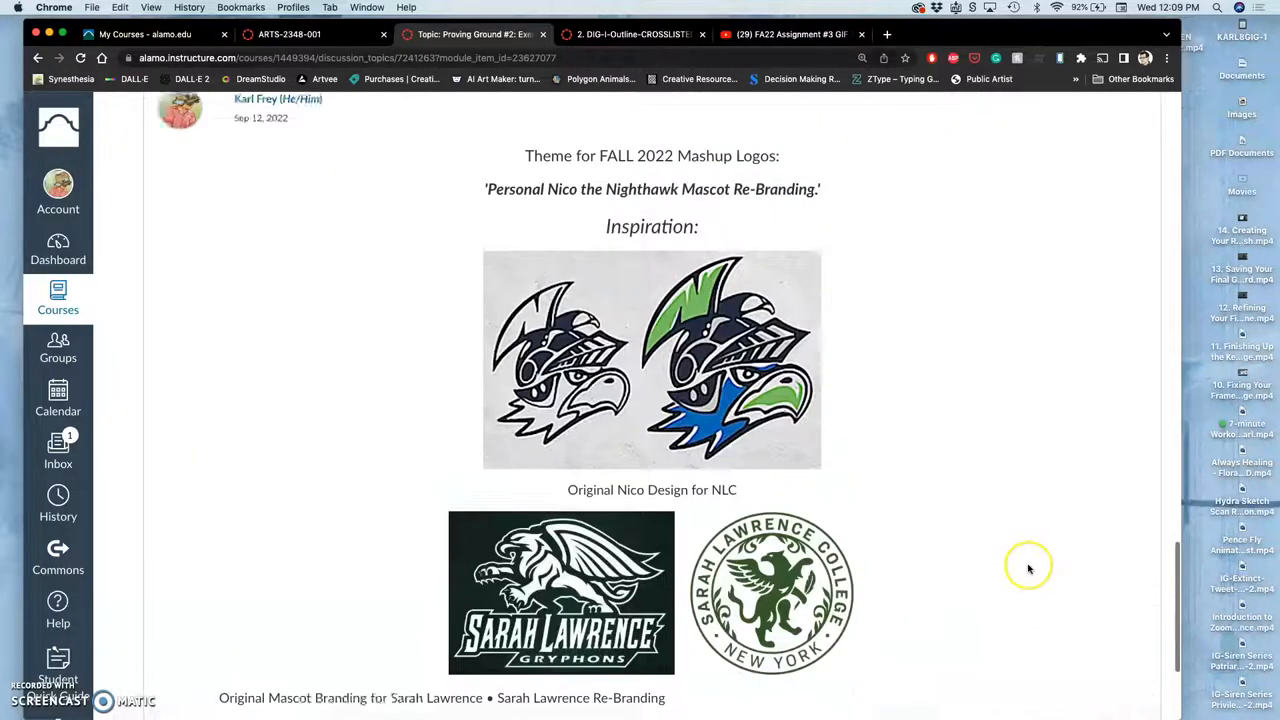
{"action": "scroll", "scroll_direction": "down", "scroll_amount": 3}
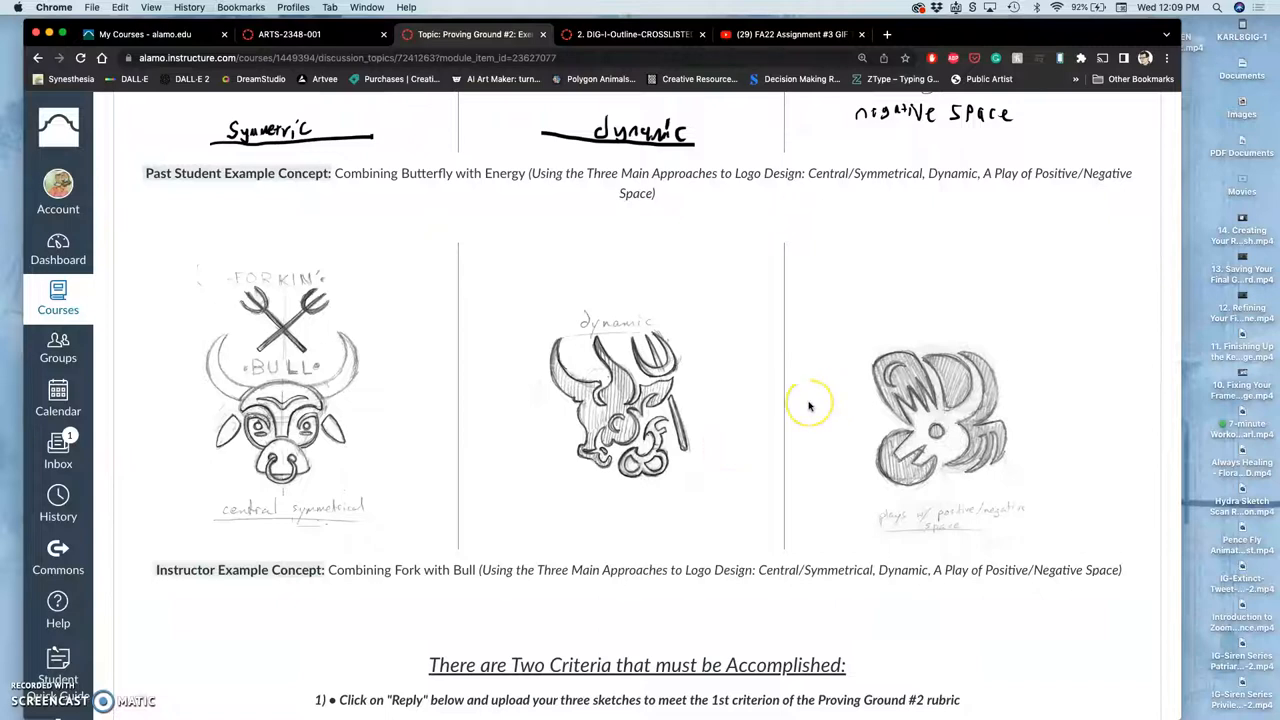
- Scroll through the example sketches before heading back to the course Home page
{"action": "scroll", "scroll_direction": "down", "scroll_amount": 3}
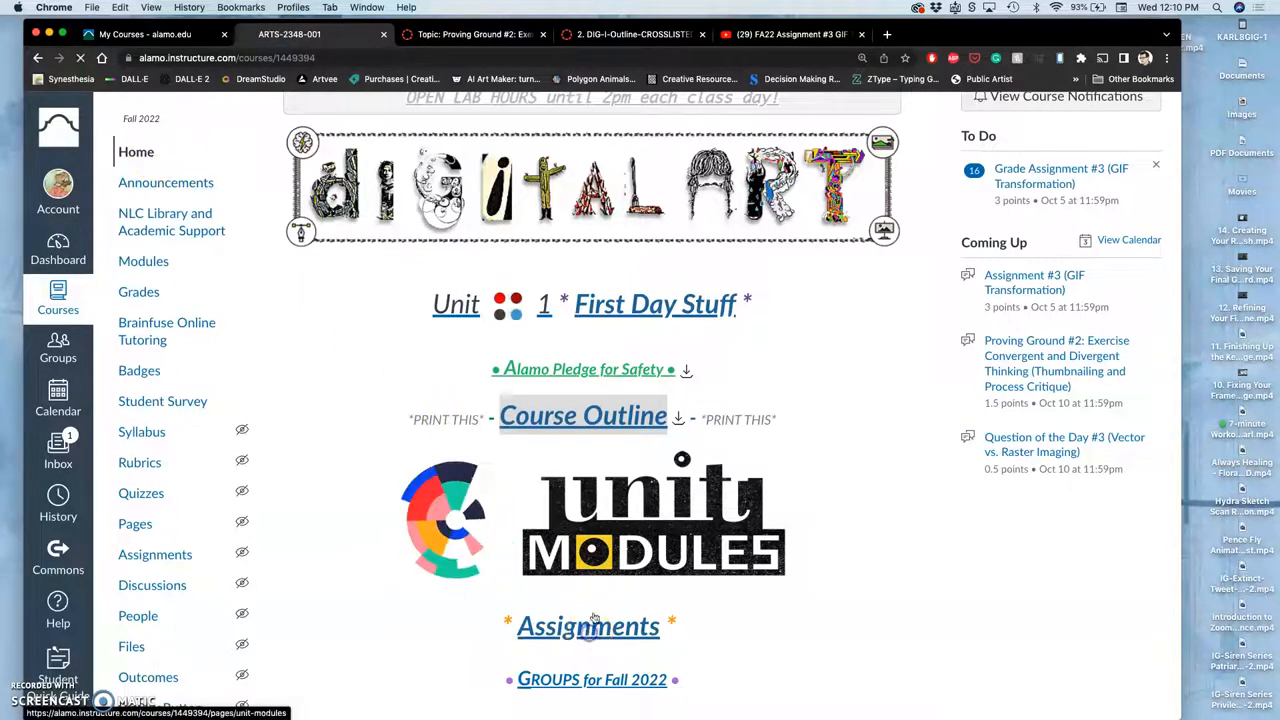
- Open the Assignment Sheets page and scroll to the Assignment #4 Vector Logo and Proving Ground #2 links
{"action": "left_click", "coordinate": [588, 628]}
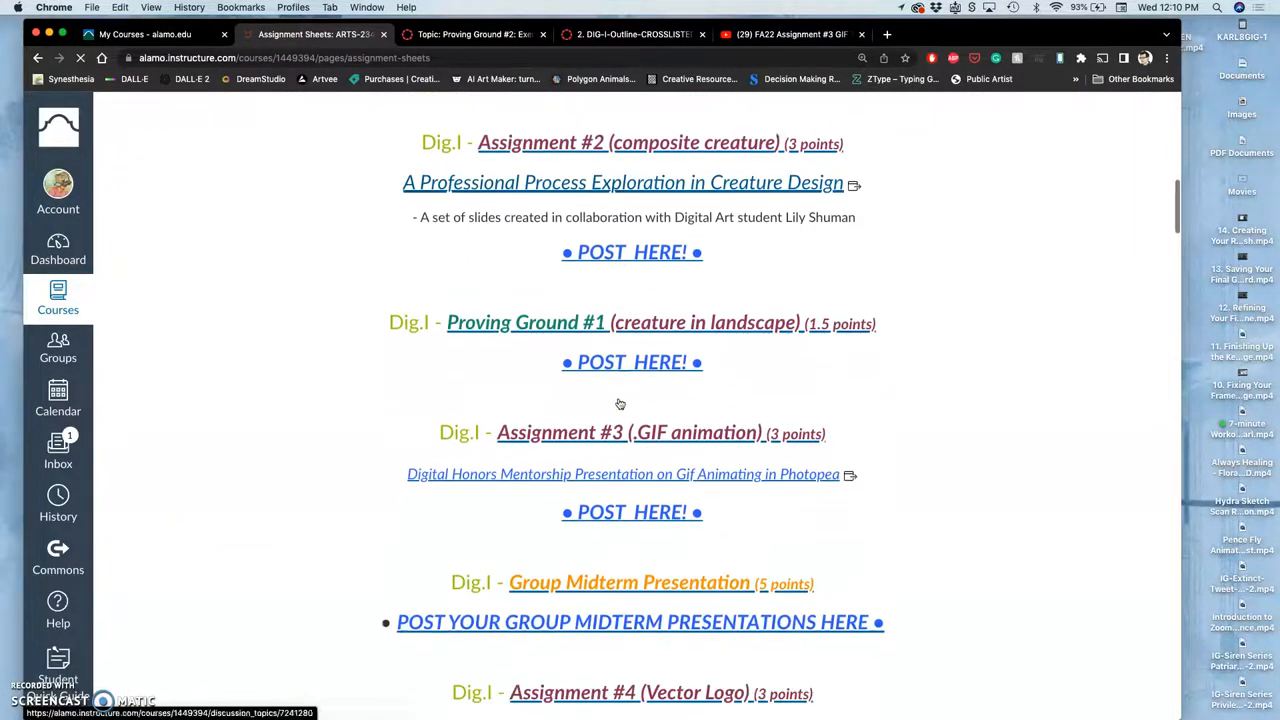
{"action": "scroll", "scroll_direction": "down", "scroll_amount": 3}
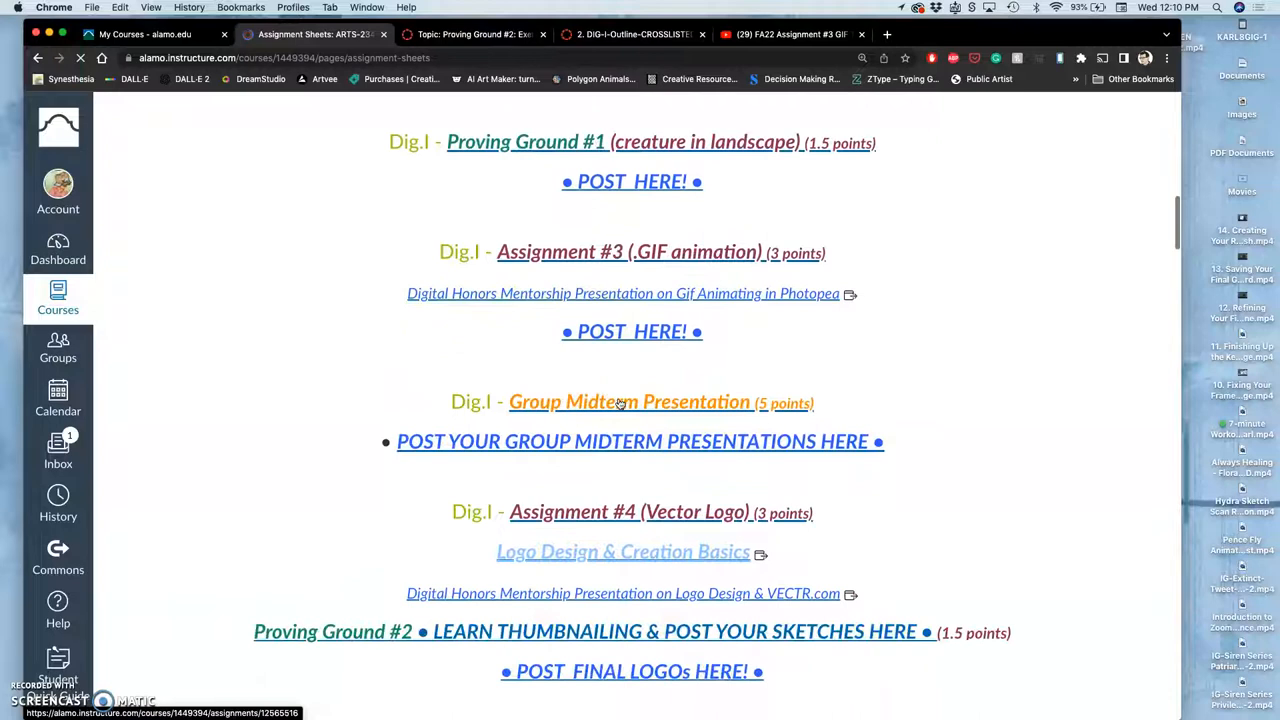
{"action": "scroll", "scroll_direction": "down", "scroll_amount": 3}
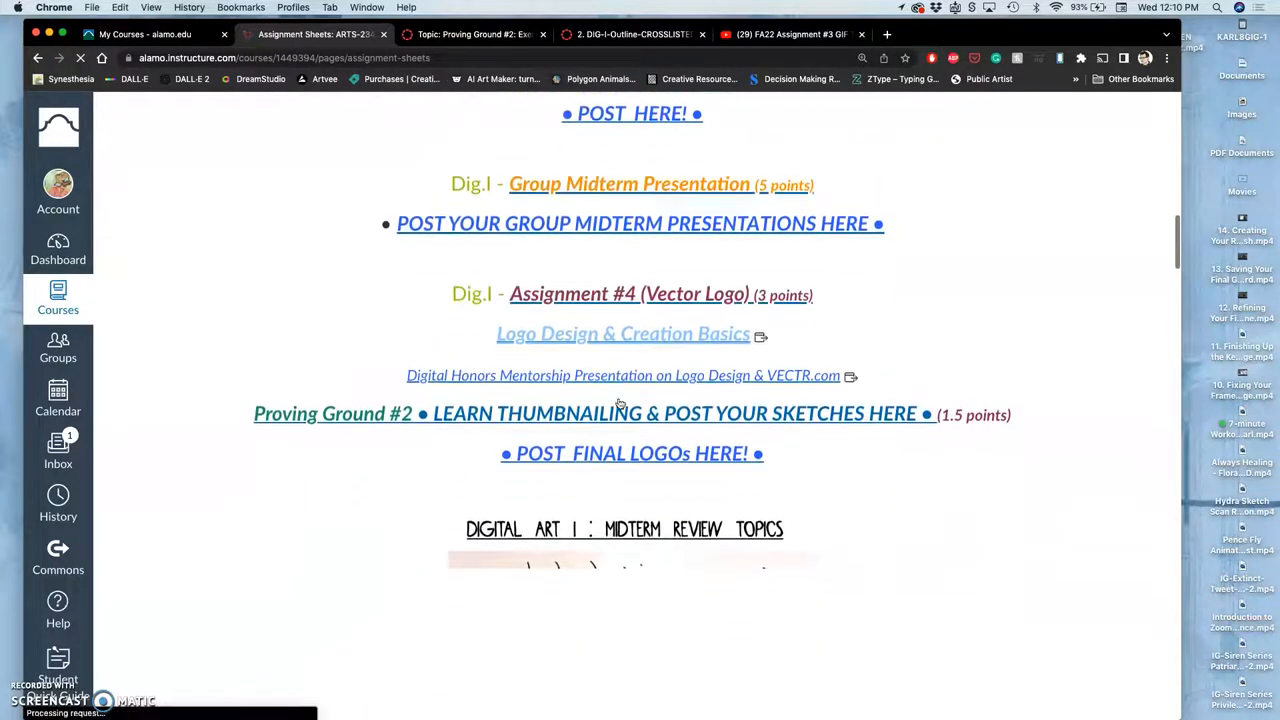
{"action": "scroll", "scroll_direction": "down", "scroll_amount": 3}
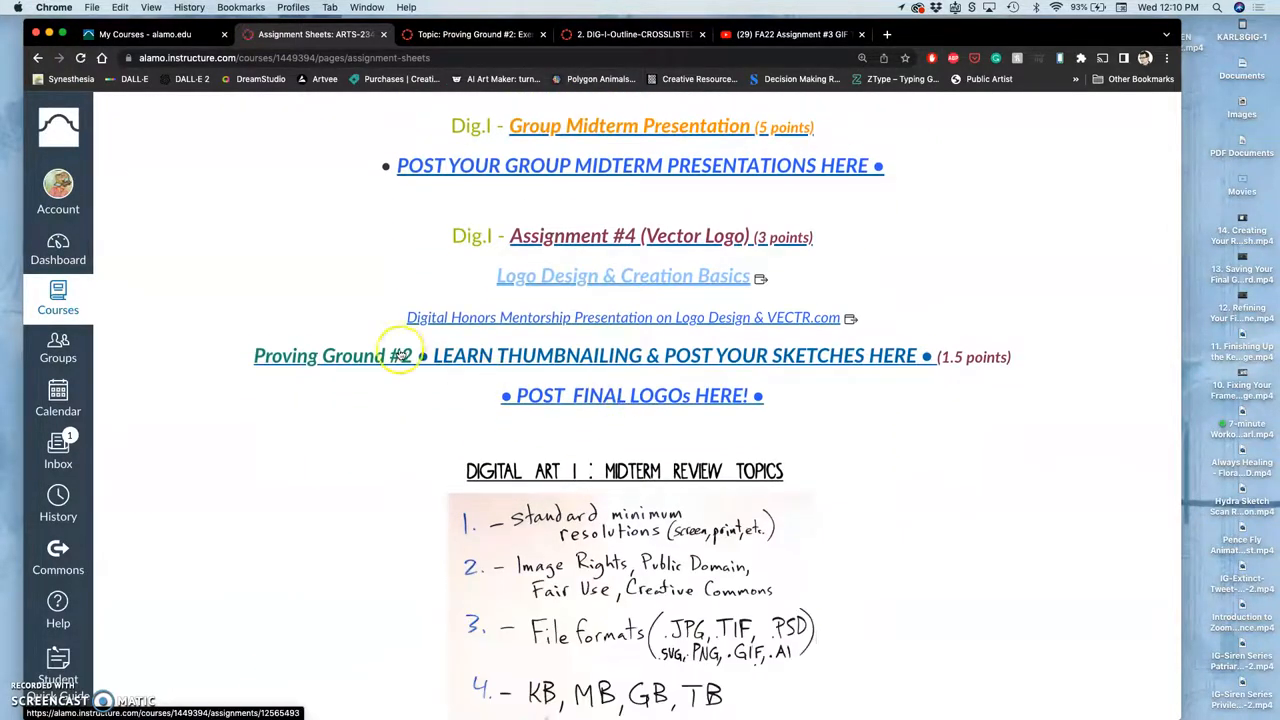
{"action": "mouse_move", "coordinate": [530, 364]}
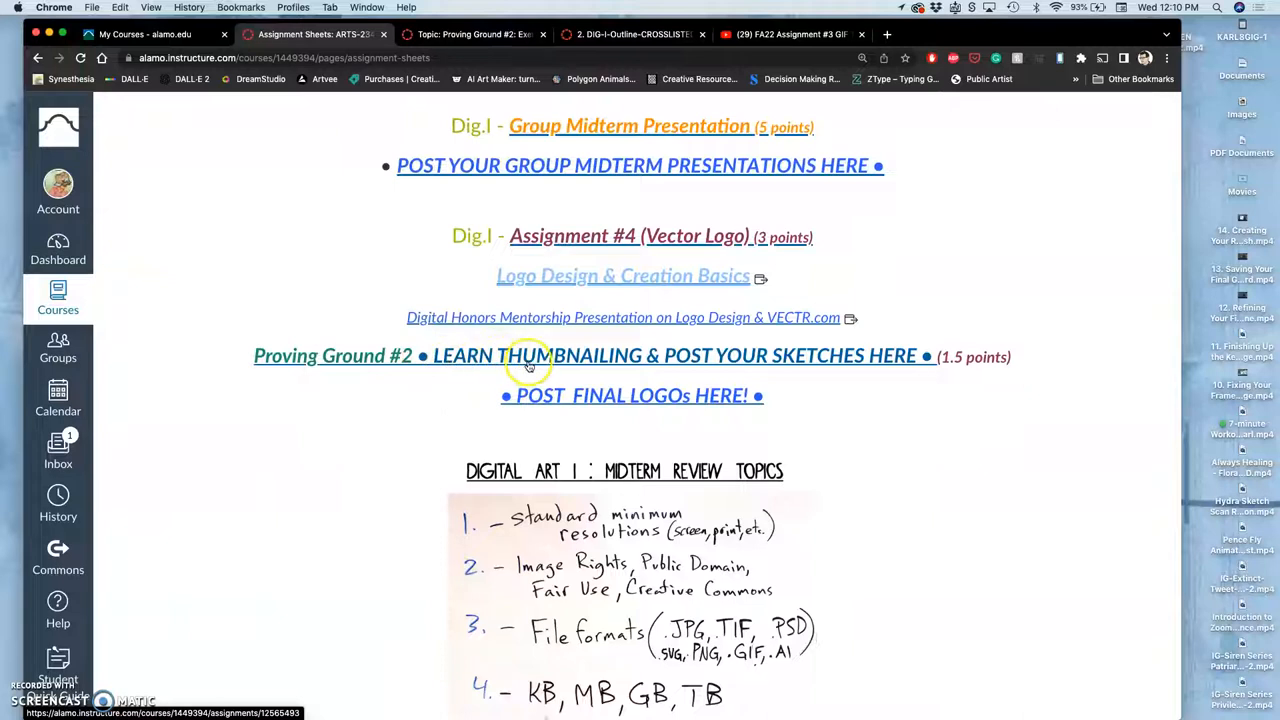
{"action": "mouse_move", "coordinate": [596, 264]}
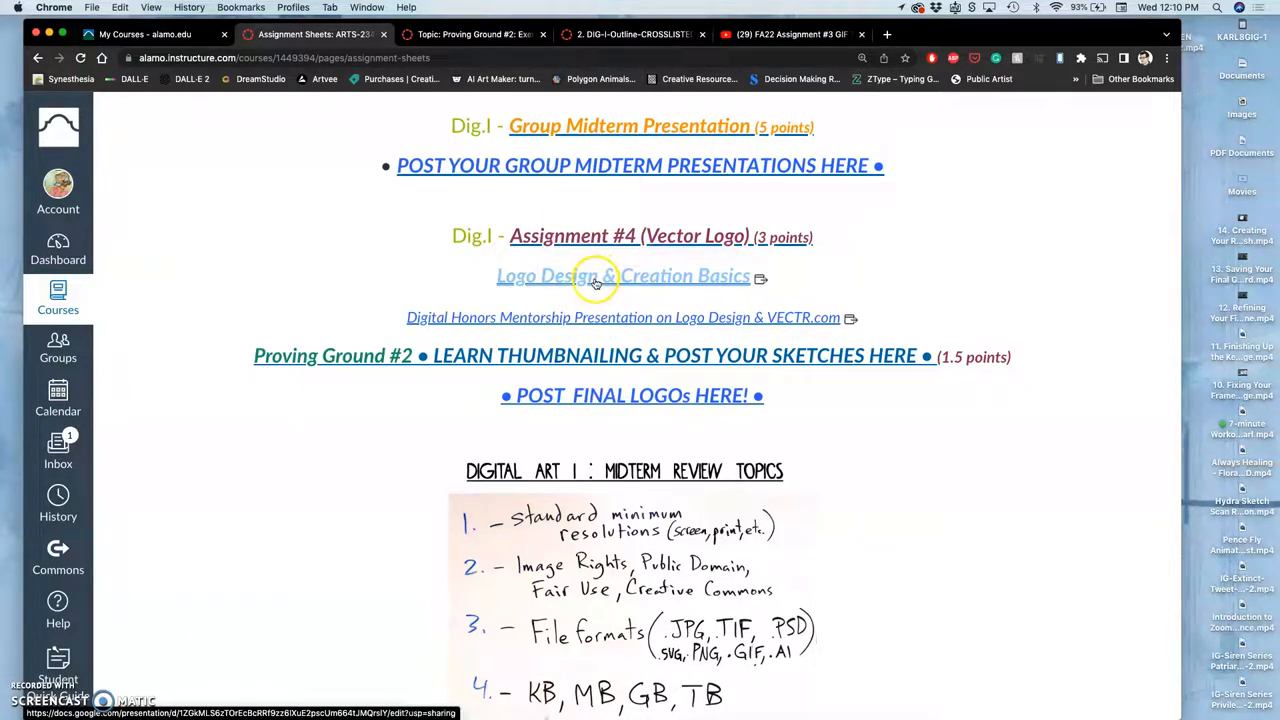
- Open the Vector Logo Design & Creation Basics Slides deck and reach the three basic design approaches slide
{"action": "left_click", "coordinate": [596, 278]}
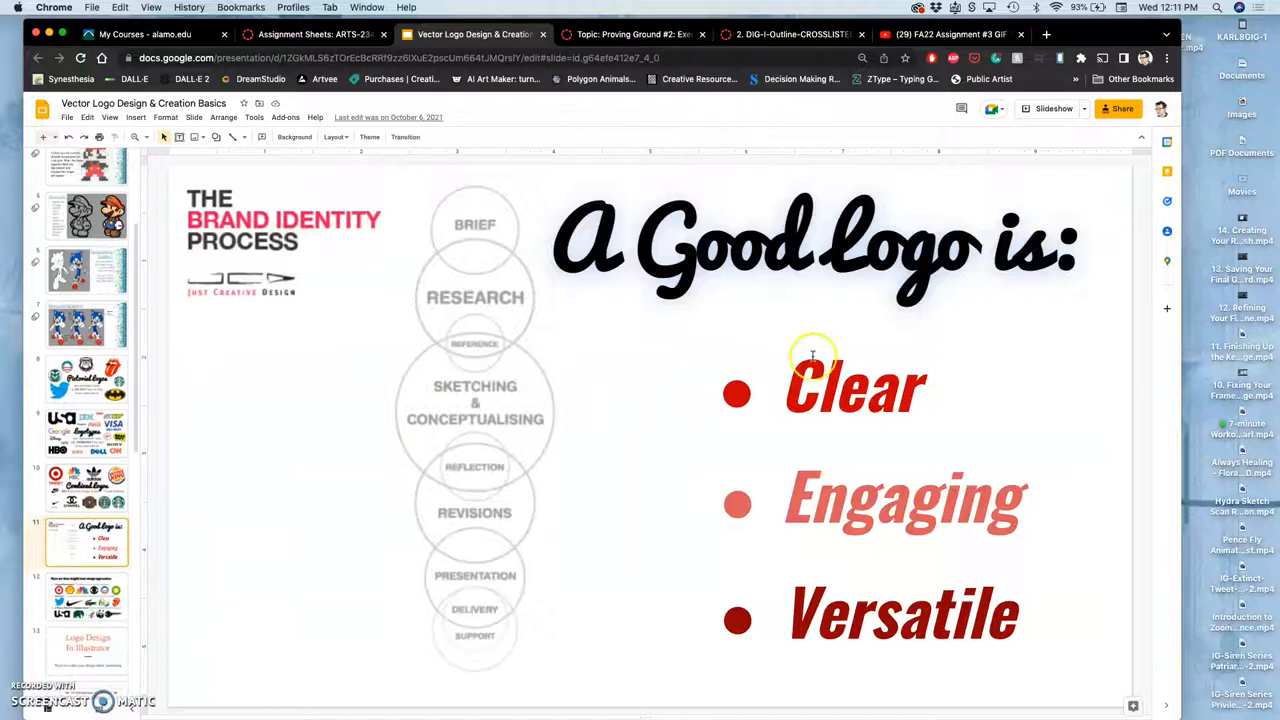
{"action": "mouse_move", "coordinate": [924, 502]}
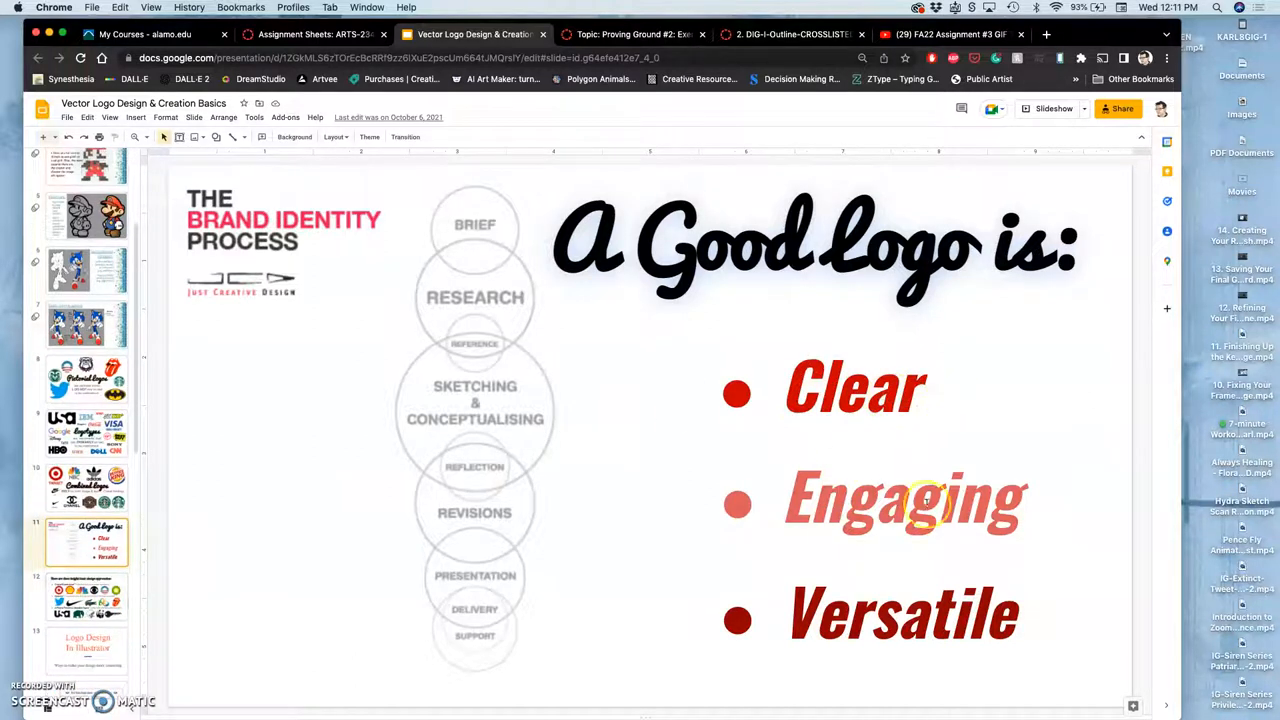
{"action": "left_click", "coordinate": [84, 604]}
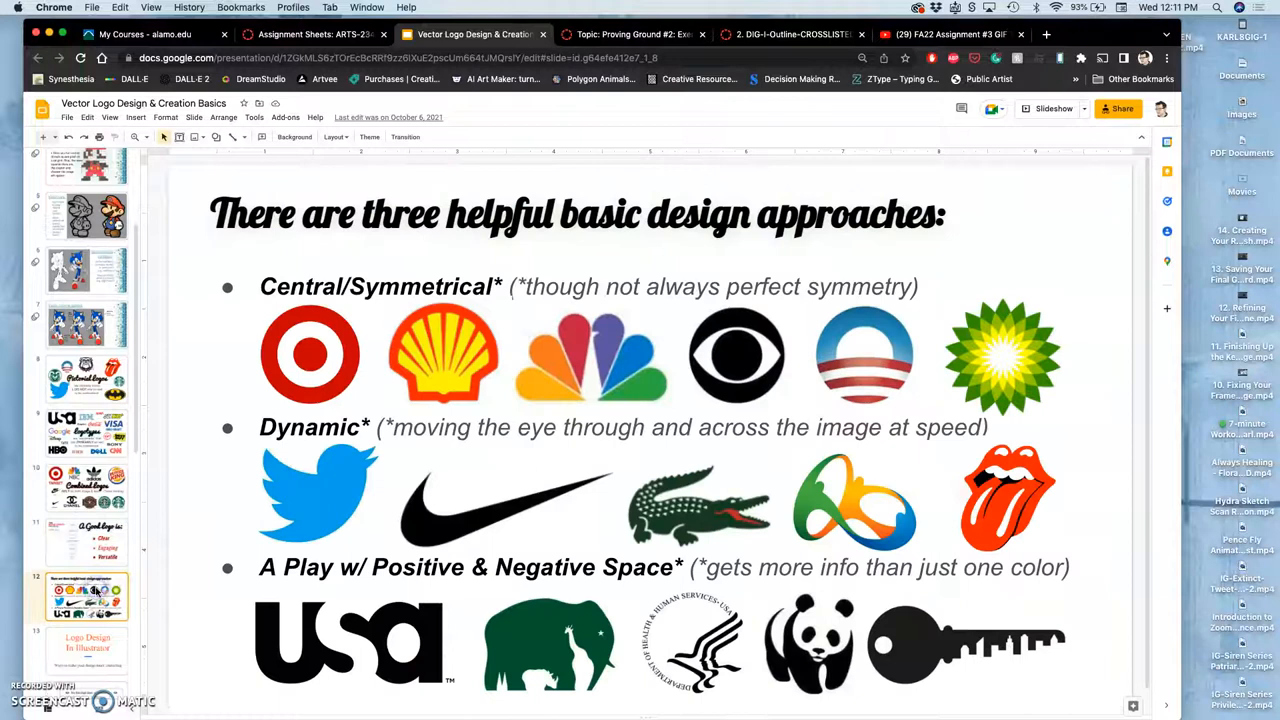
{"action": "mouse_move", "coordinate": [226, 452]}
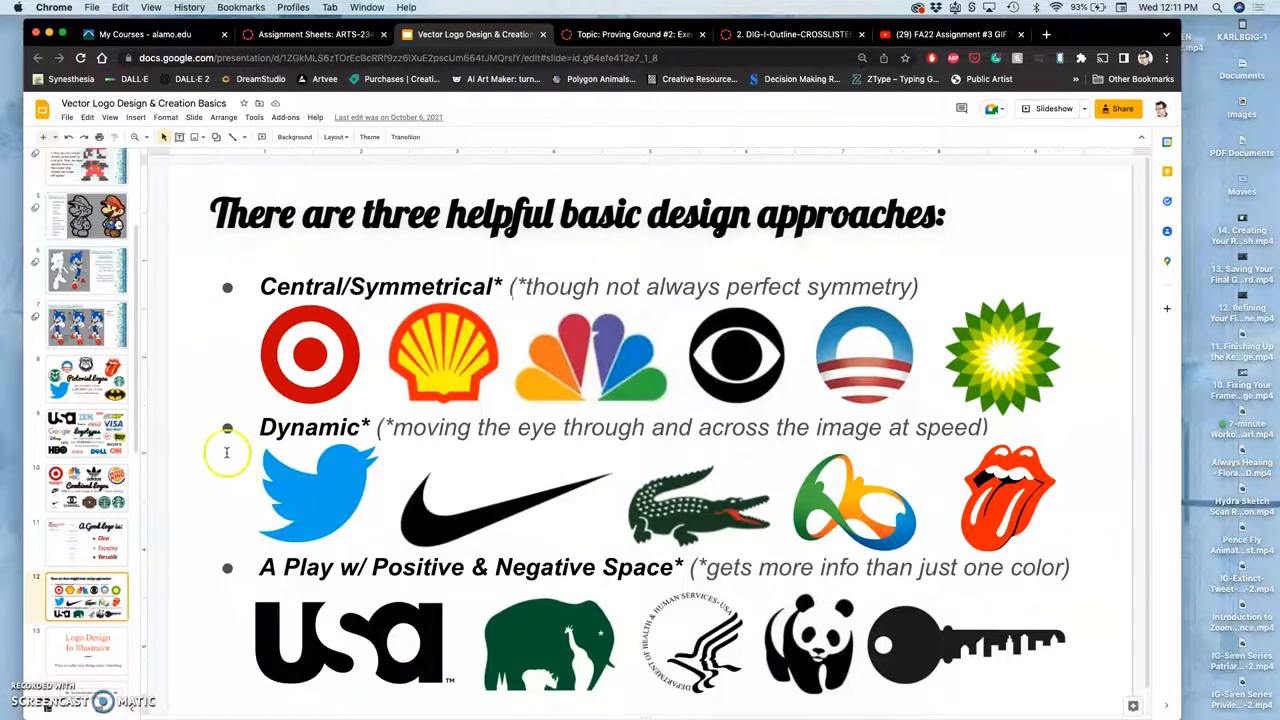